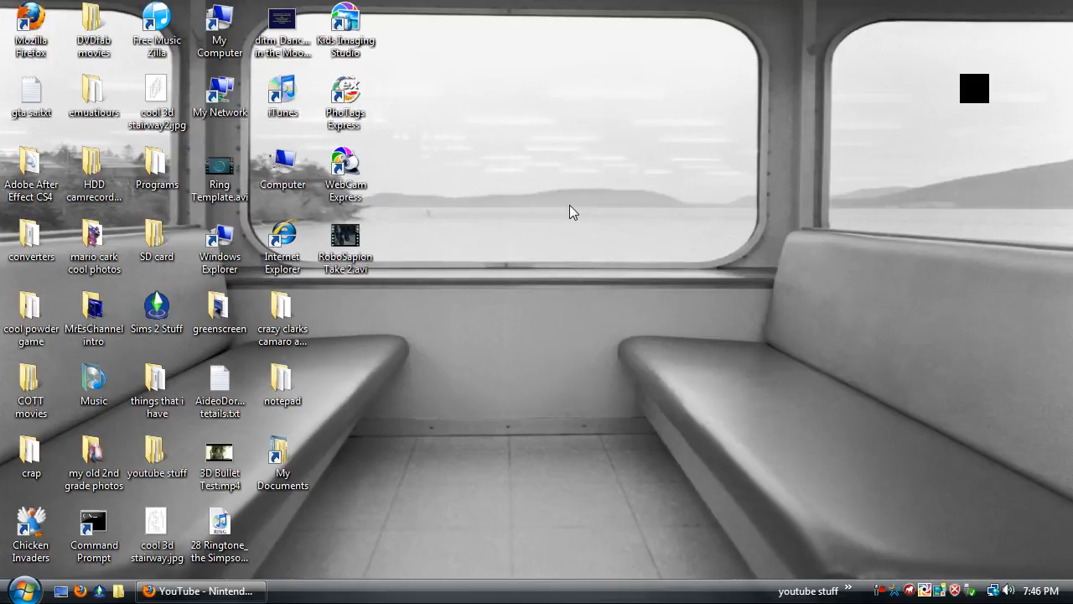
# - Restore the 'YouTube - Nintendo Orchestra' Firefox window from the taskbar
pyautogui.click(201, 591)
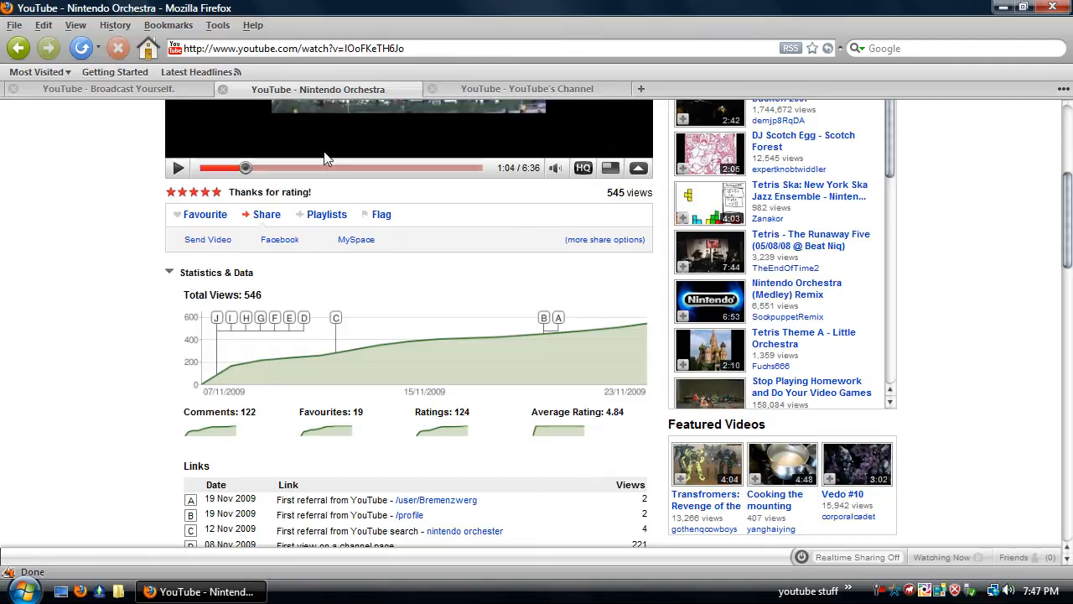
pyautogui.moveTo(826, 109)
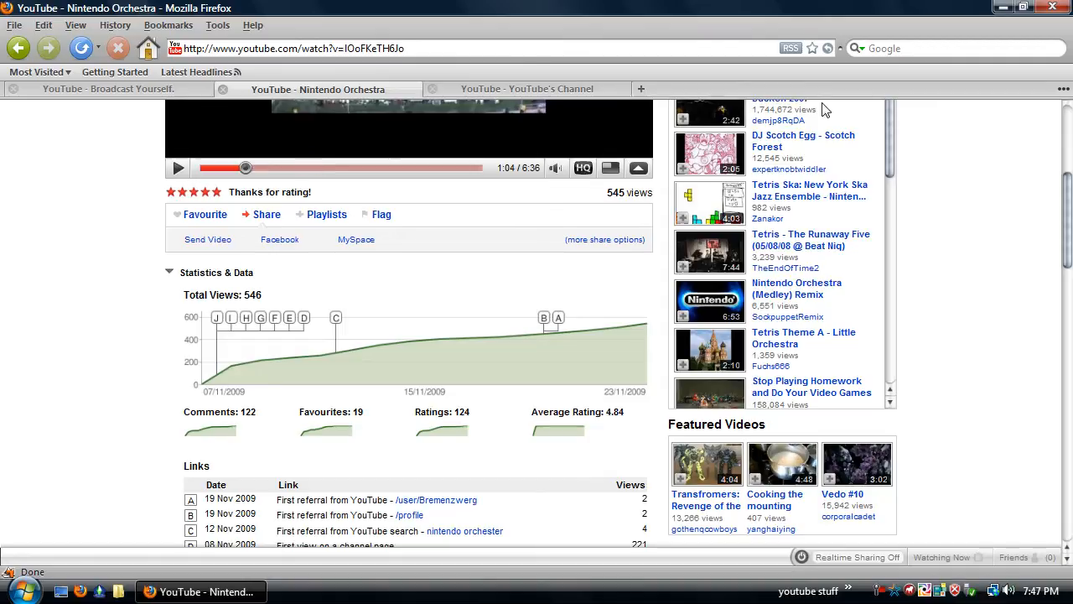
pyautogui.moveTo(1065, 254)
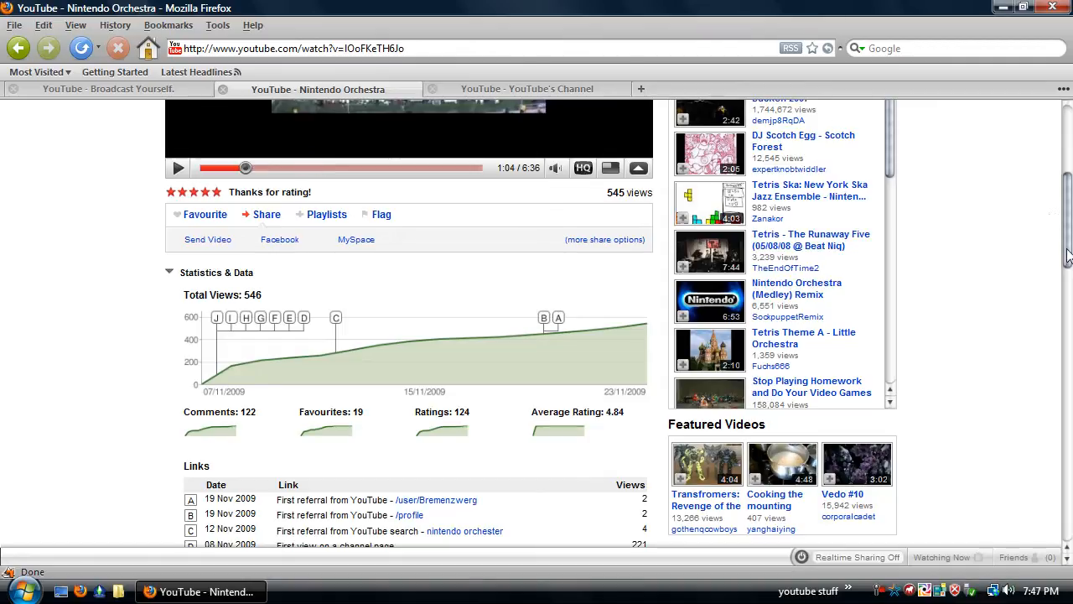
pyautogui.scroll(-3)
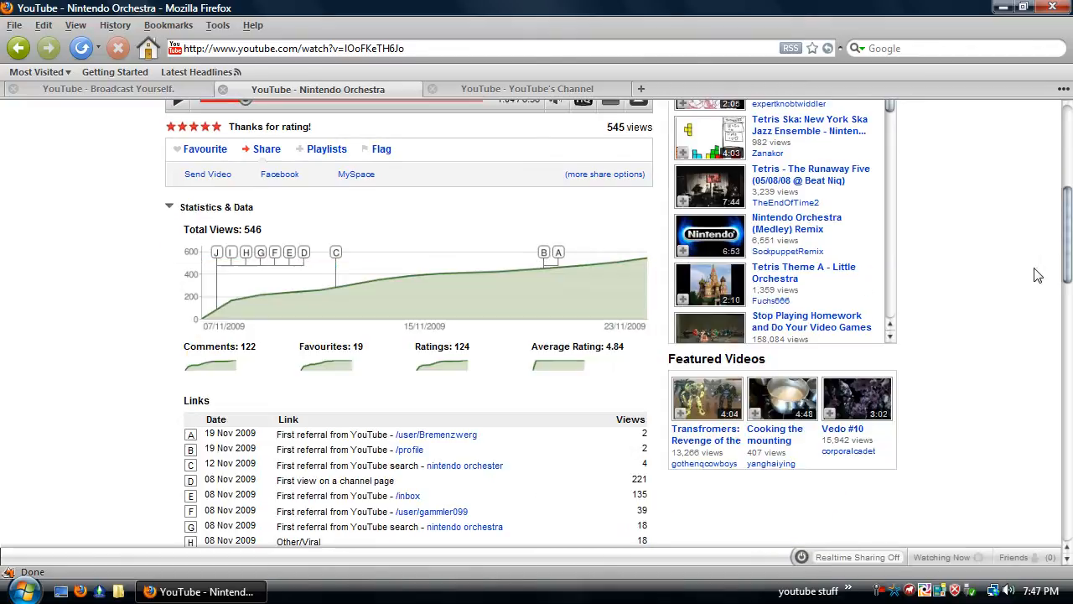
pyautogui.scroll(3)
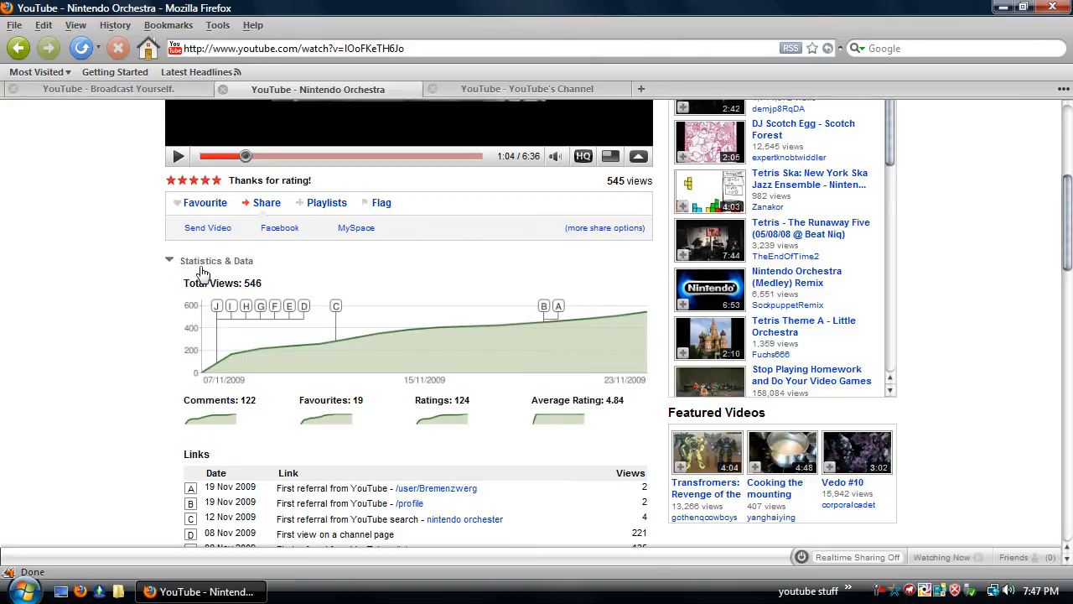
pyautogui.moveTo(219, 277)
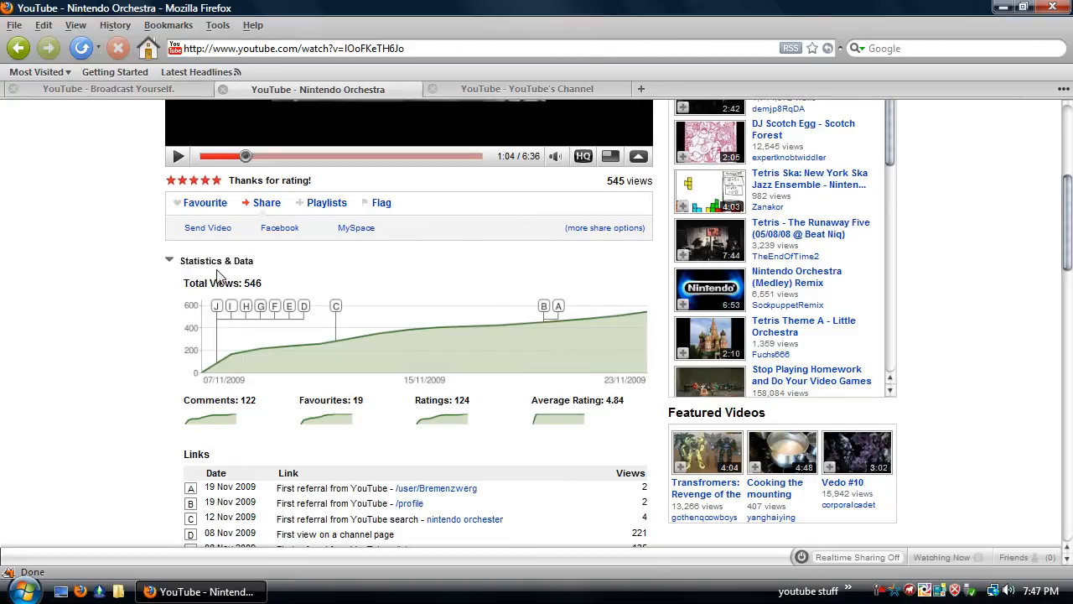
pyautogui.moveTo(218, 303)
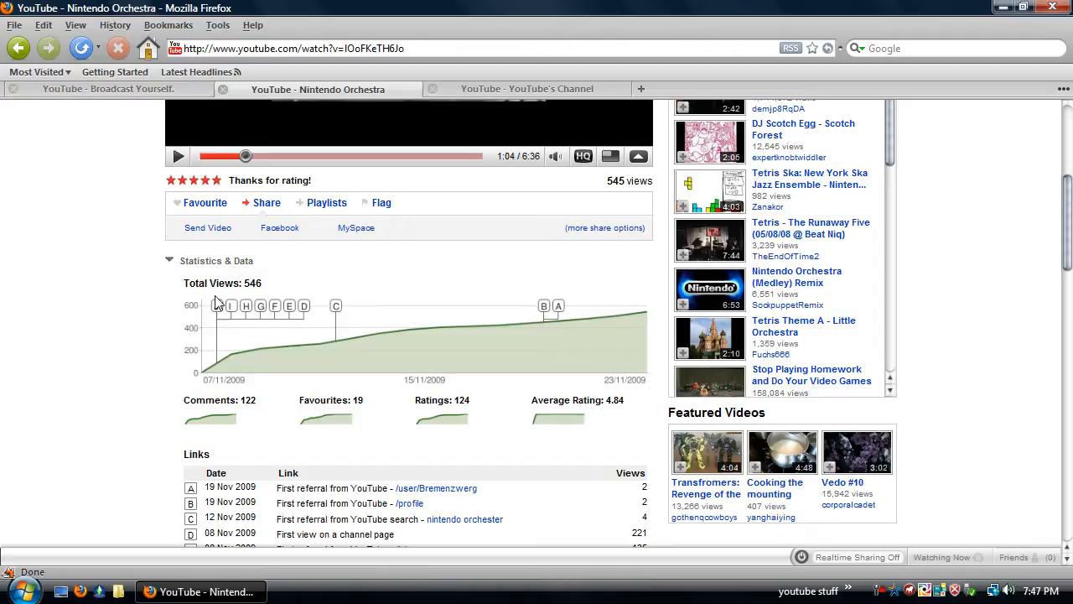
pyautogui.moveTo(152, 369)
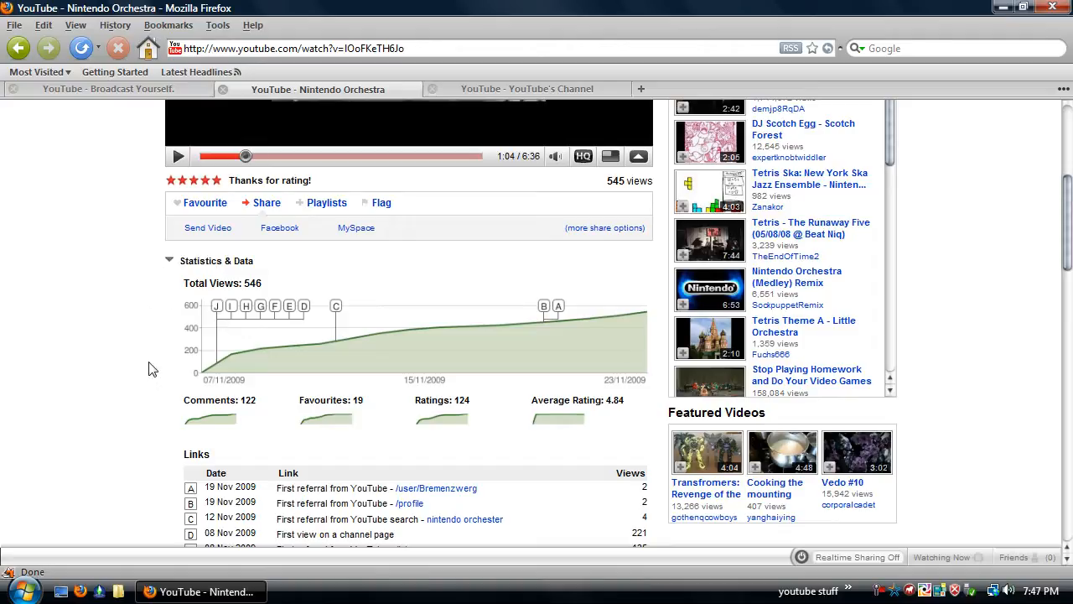
pyautogui.moveTo(249, 398)
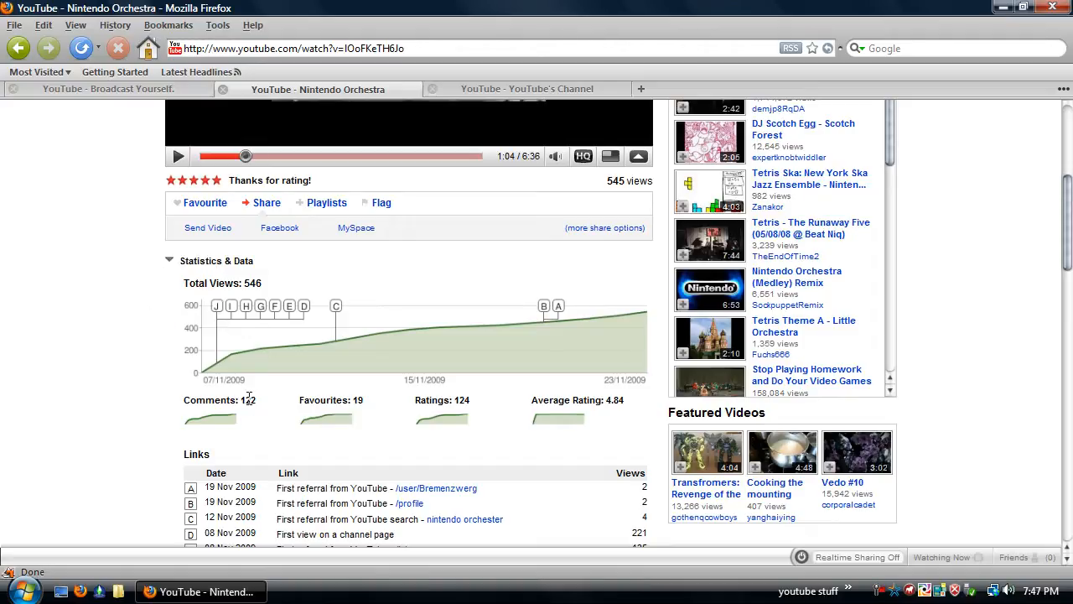
pyautogui.moveTo(354, 398)
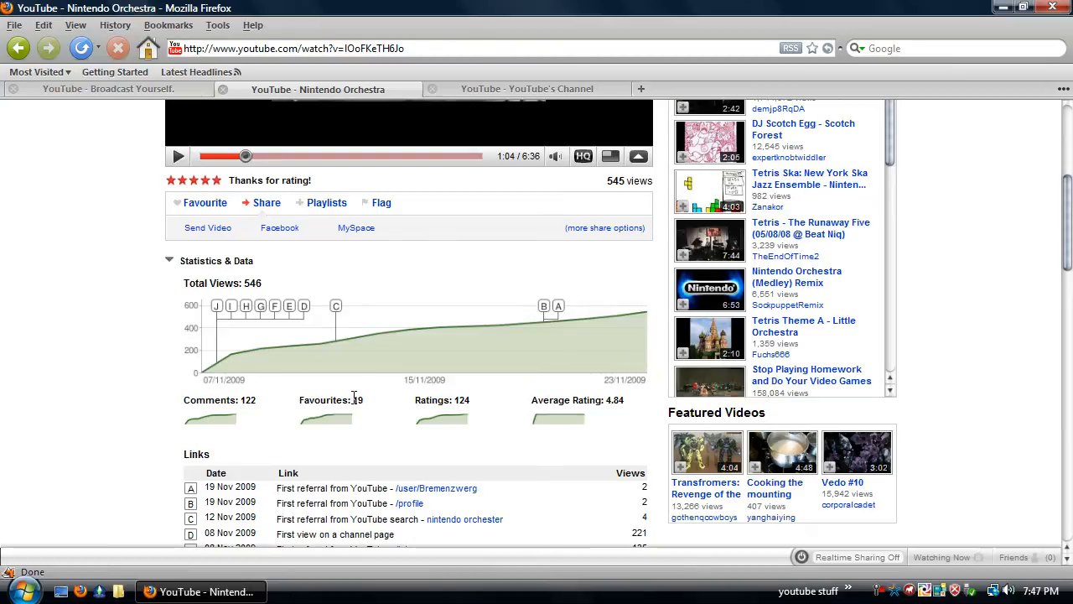
pyautogui.moveTo(358, 416)
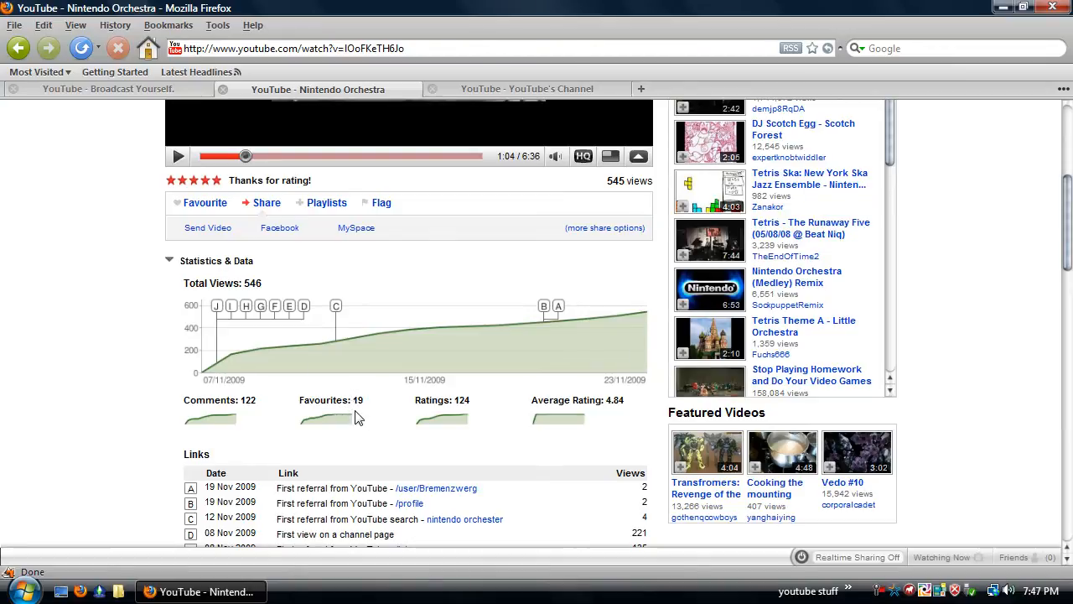
pyautogui.moveTo(443, 413)
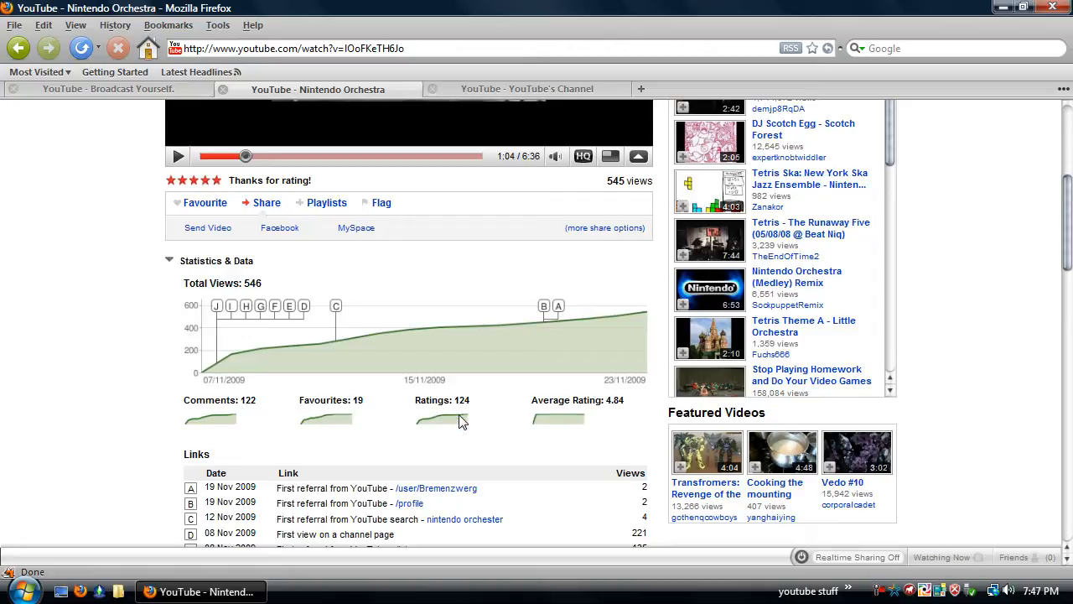
pyautogui.moveTo(601, 415)
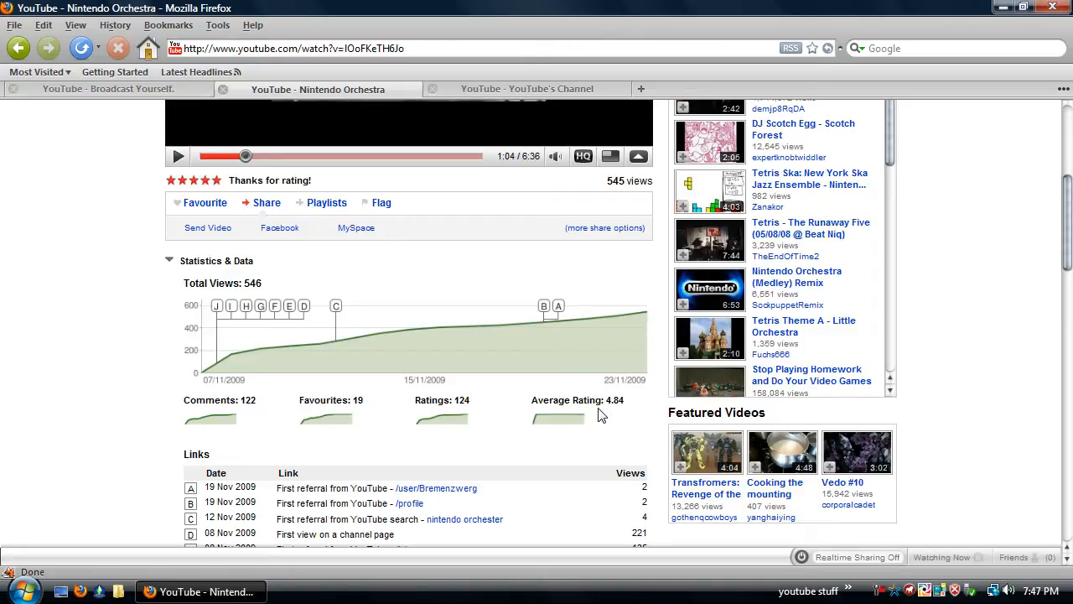
# - Scroll down past the Links table to the Audiences gender, age and world map section
pyautogui.scroll(-3)
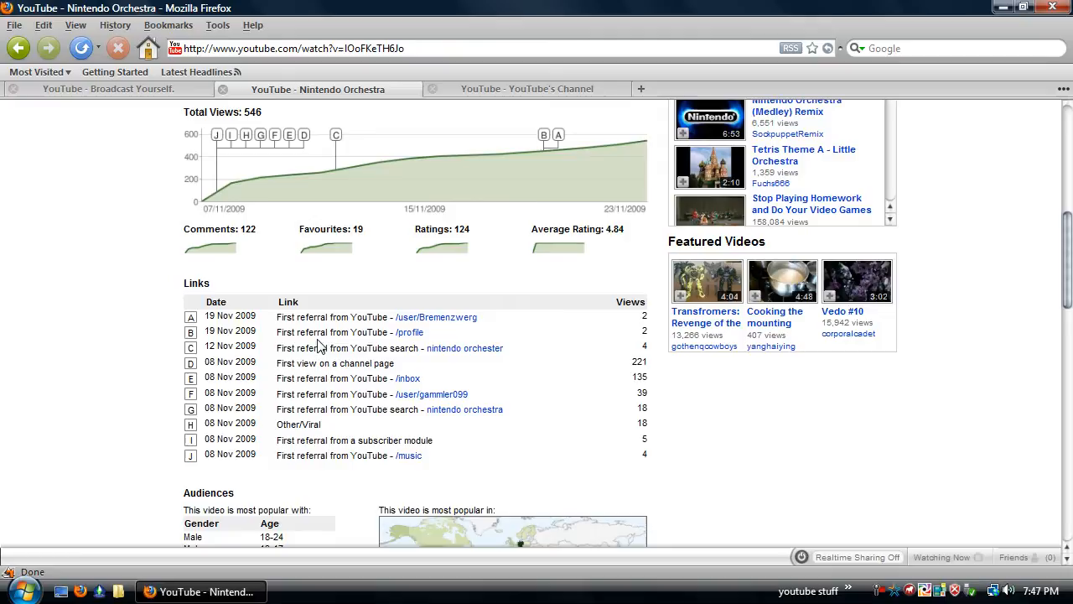
pyautogui.scroll(-3)
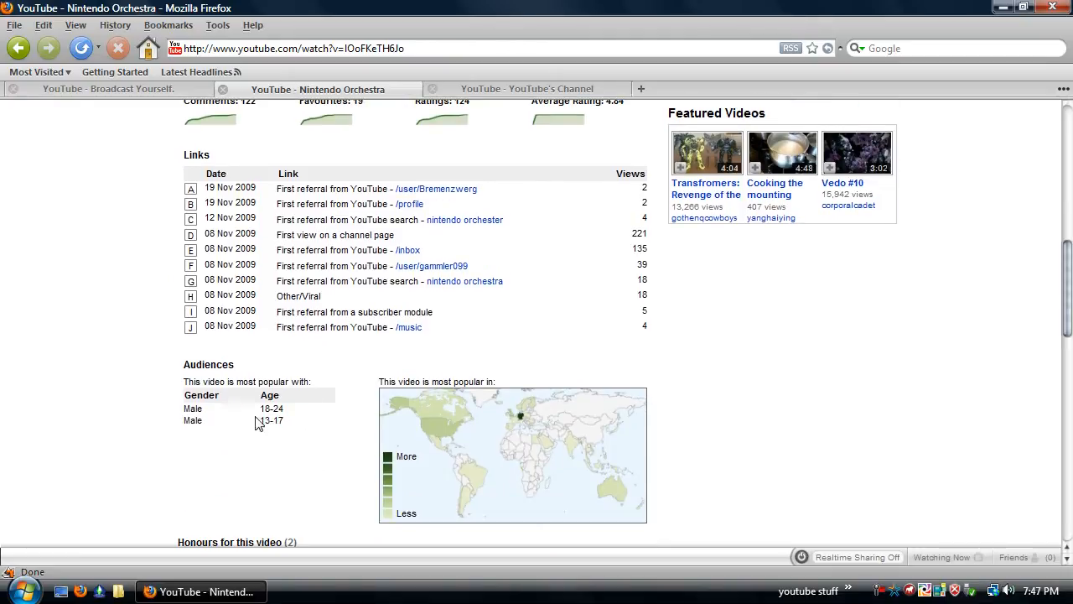
pyautogui.moveTo(248, 380)
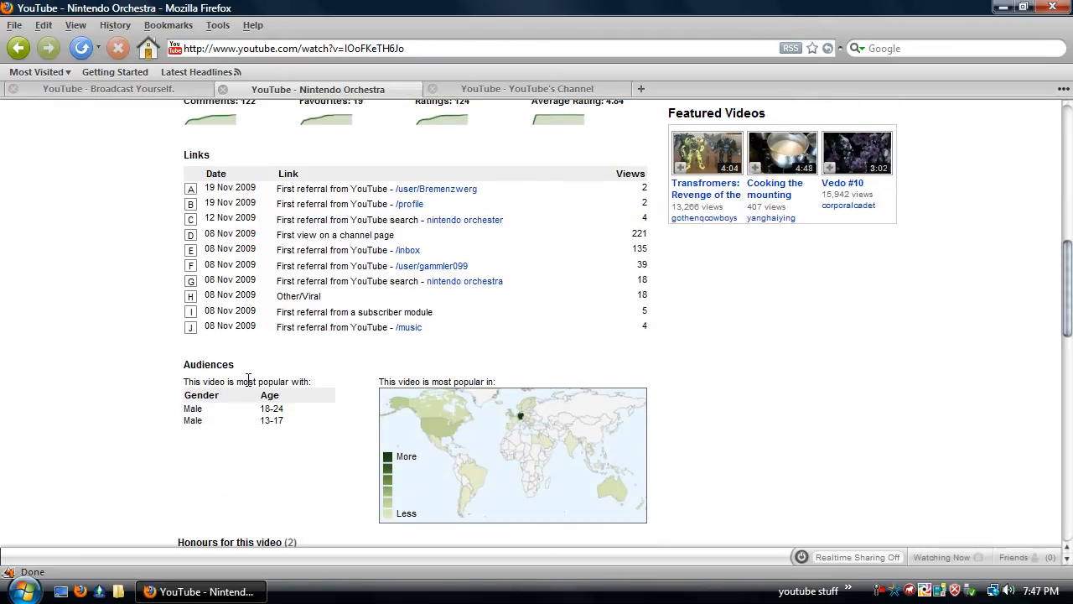
pyautogui.moveTo(249, 413)
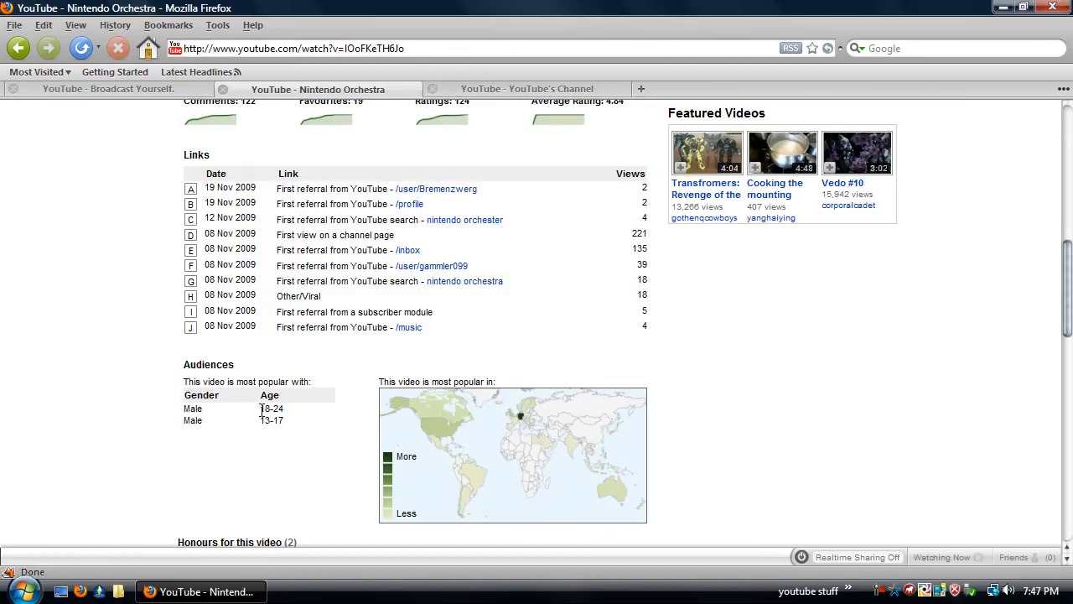
pyautogui.moveTo(290, 372)
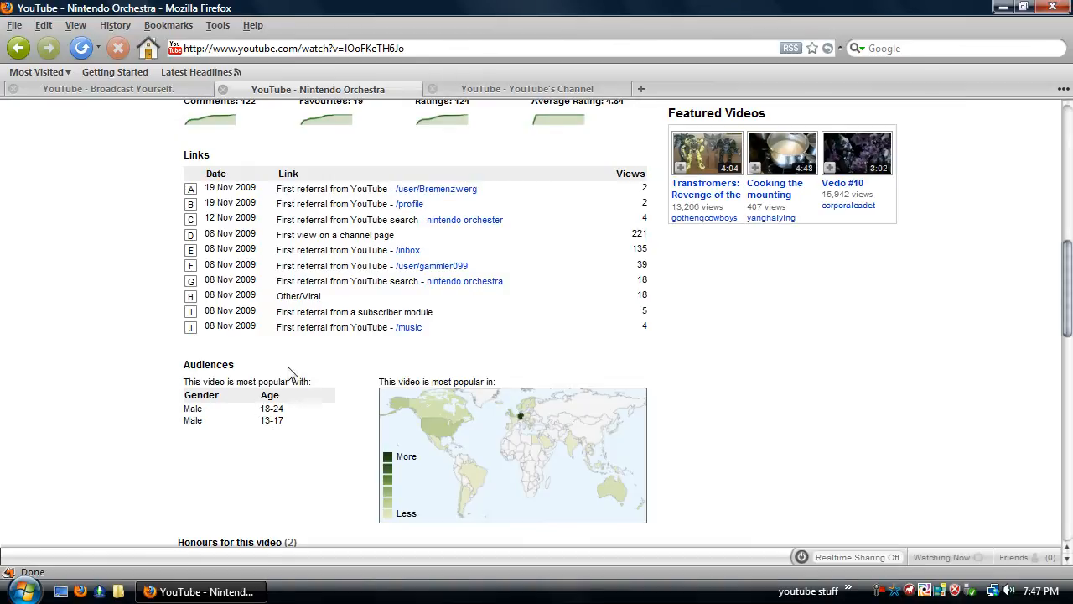
# - Scroll down to 'Honours for this video', then back up to the video player
pyautogui.scroll(-3)
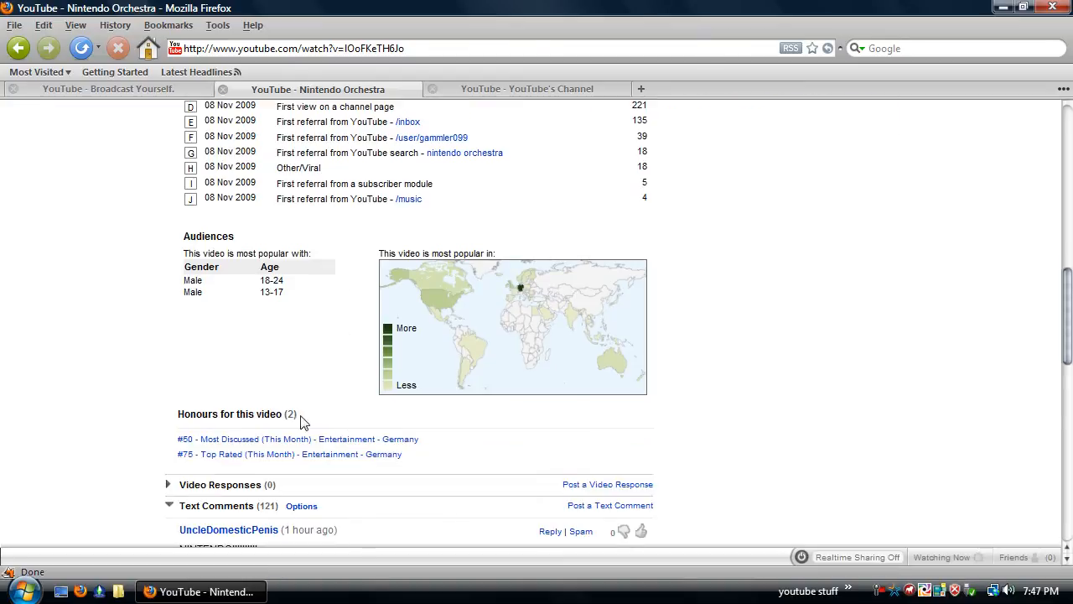
pyautogui.moveTo(259, 363)
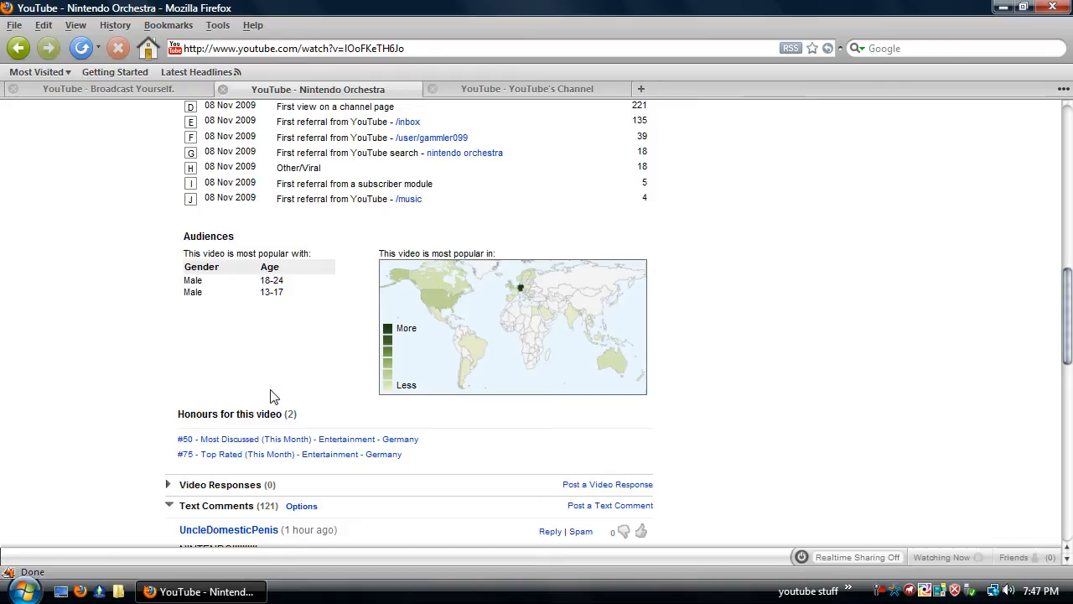
pyautogui.moveTo(273, 351)
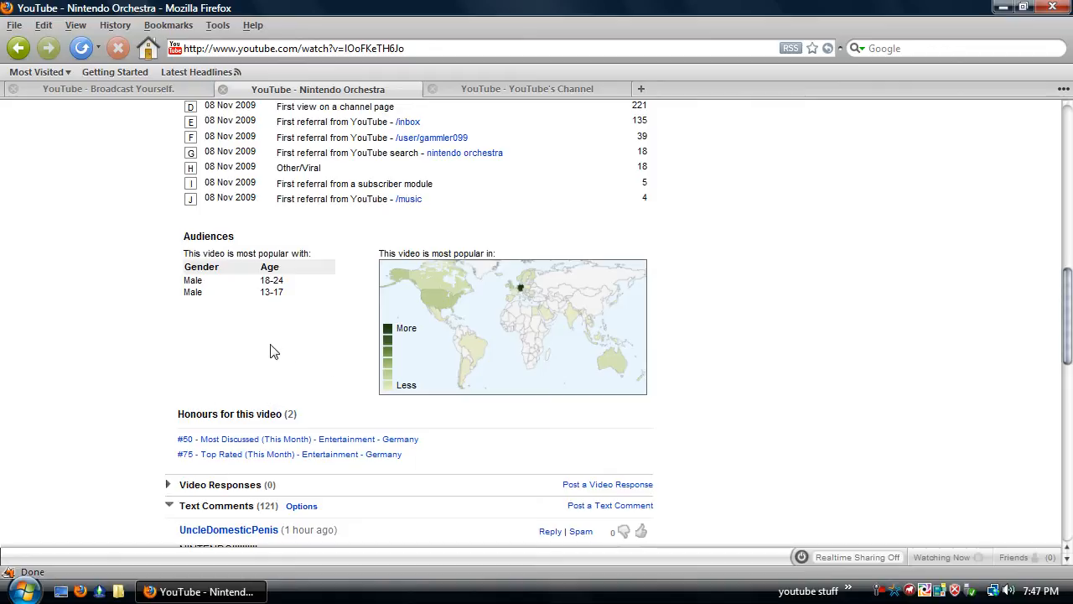
pyautogui.moveTo(282, 391)
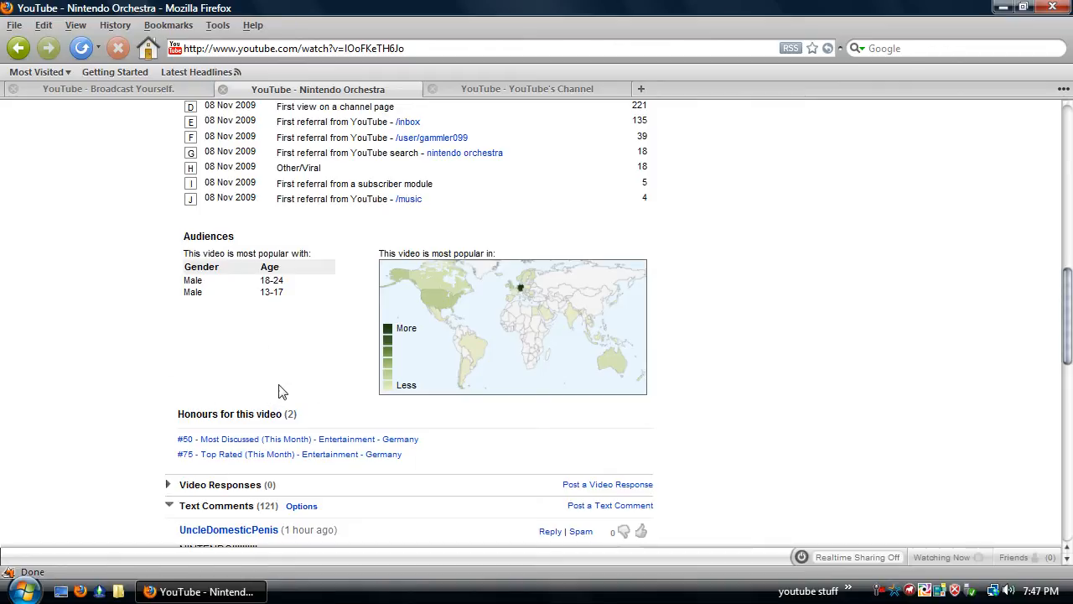
pyautogui.moveTo(317, 366)
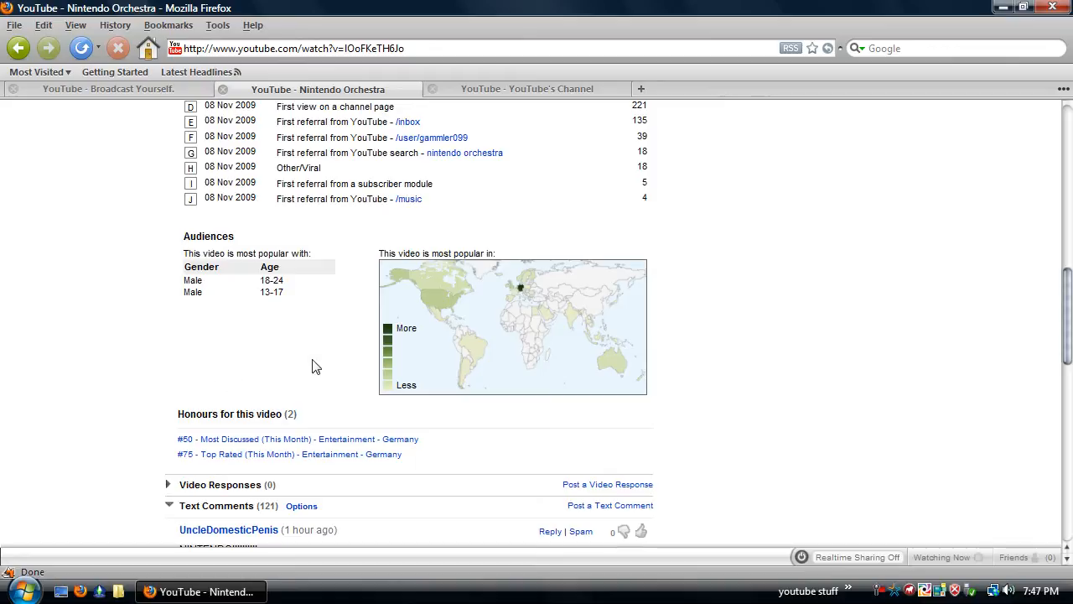
pyautogui.moveTo(181, 406)
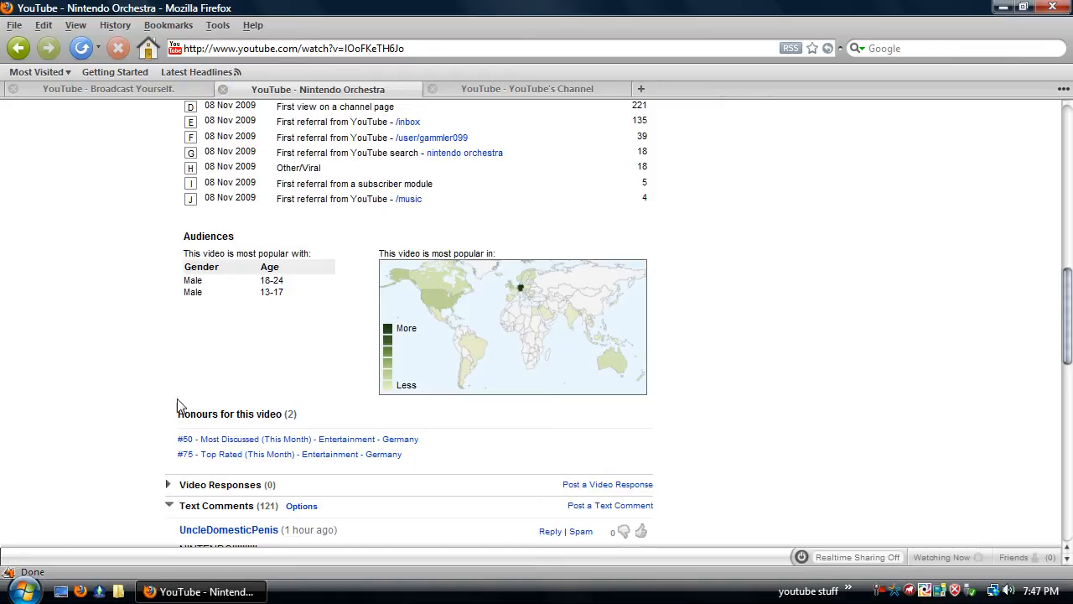
pyautogui.moveTo(467, 238)
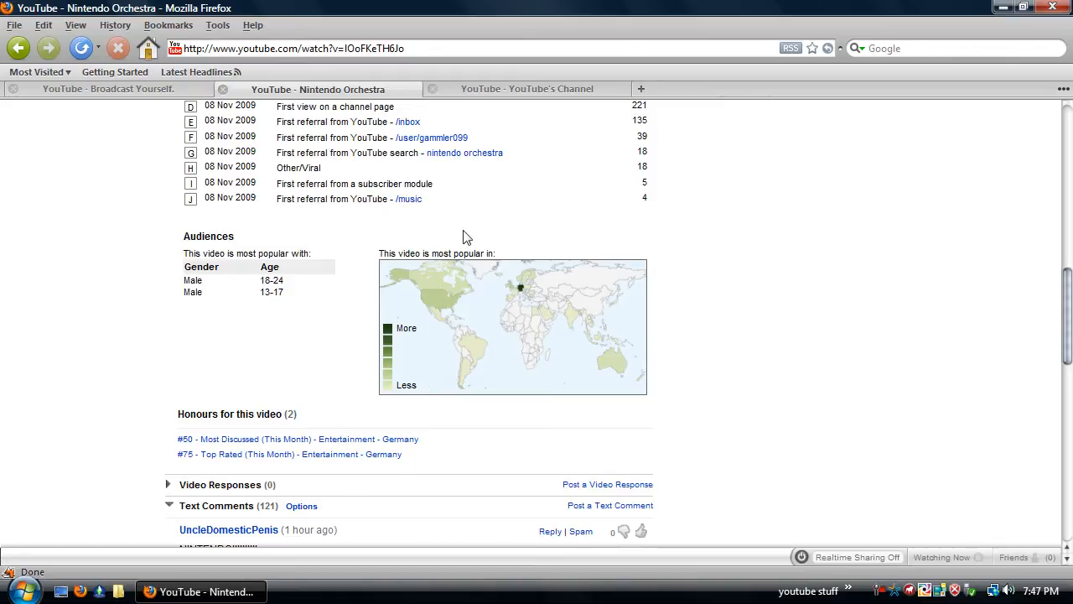
pyautogui.scroll(3)
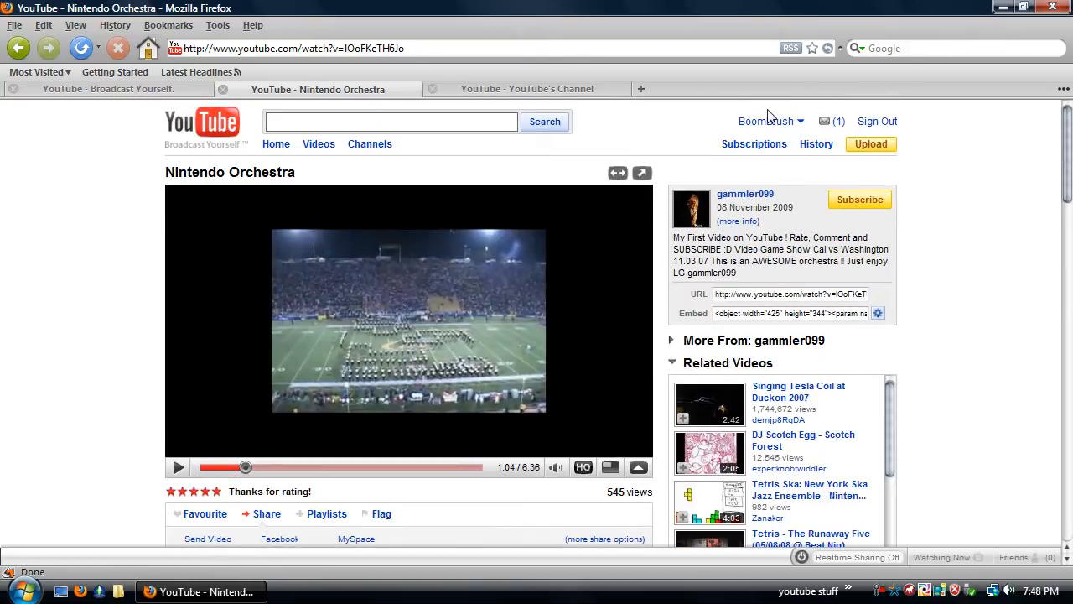
pyautogui.click(767, 121)
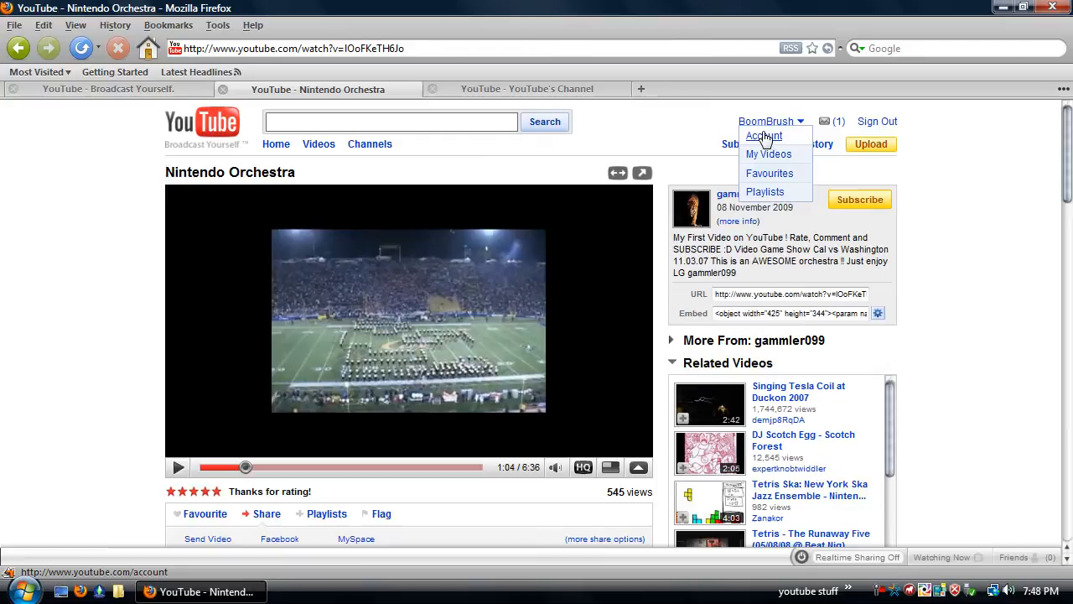
pyautogui.click(763, 135)
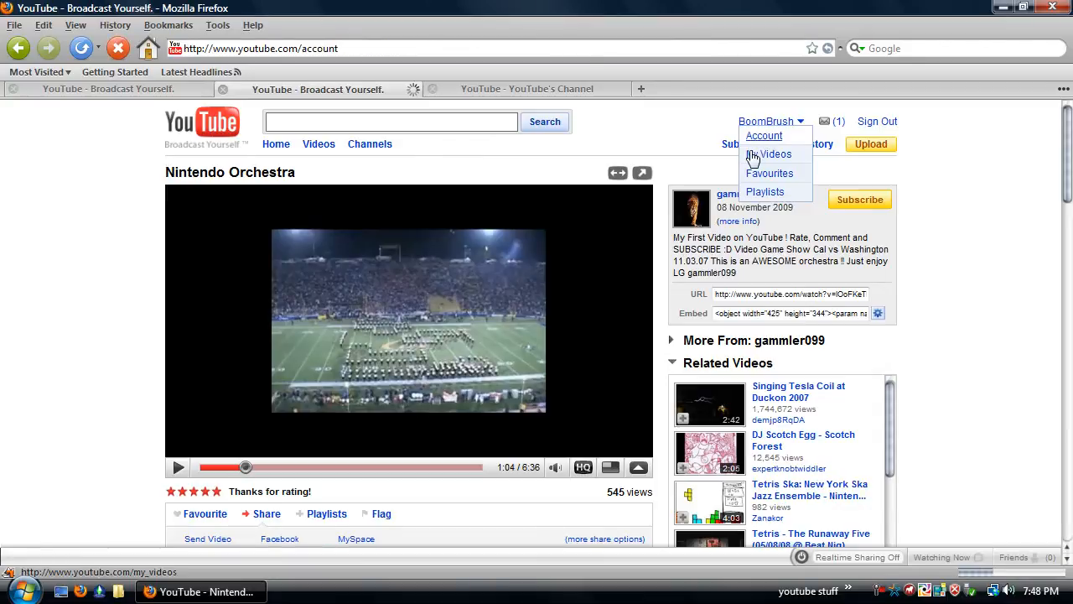
pyautogui.click(763, 135)
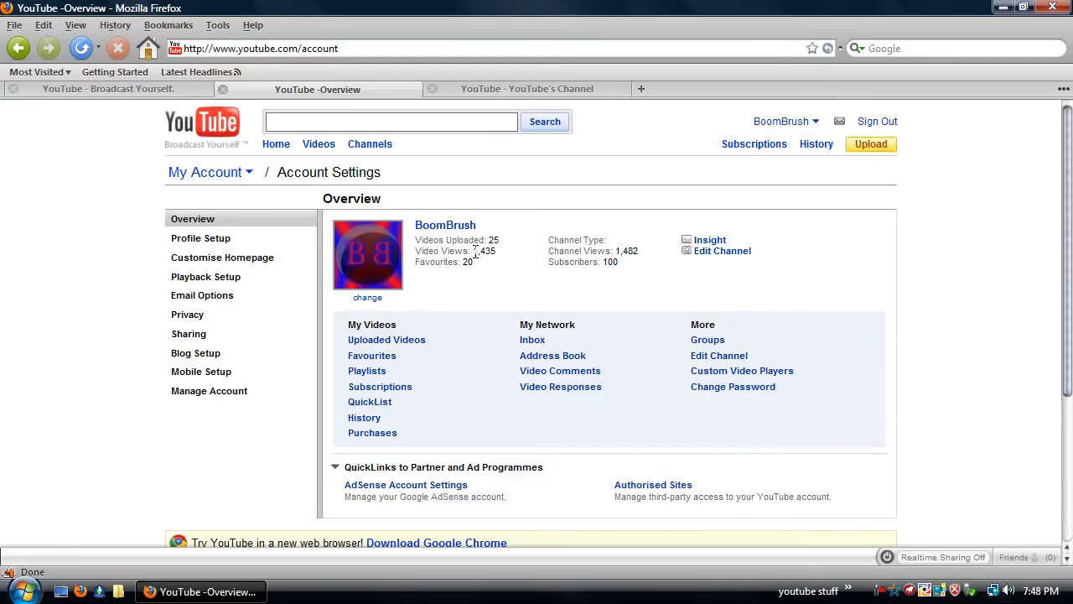
pyautogui.moveTo(498, 275)
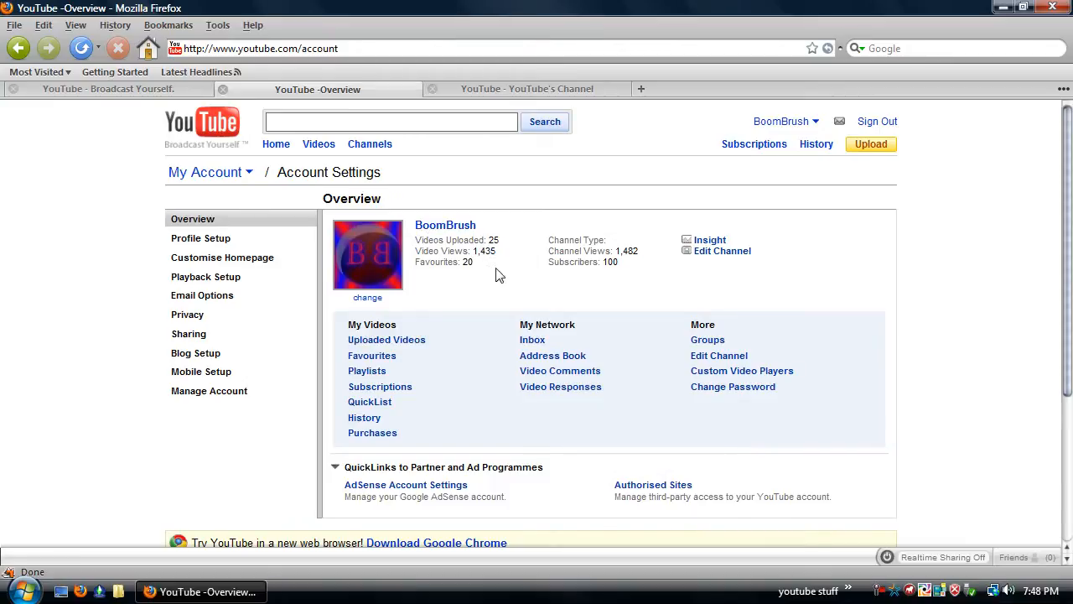
pyautogui.moveTo(511, 243)
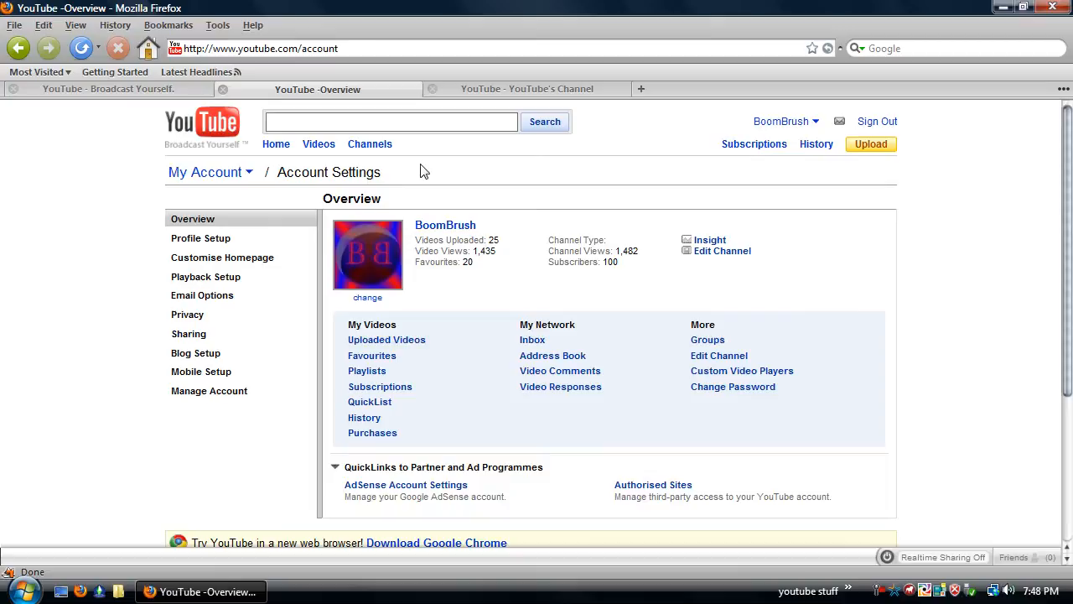
pyautogui.moveTo(576, 210)
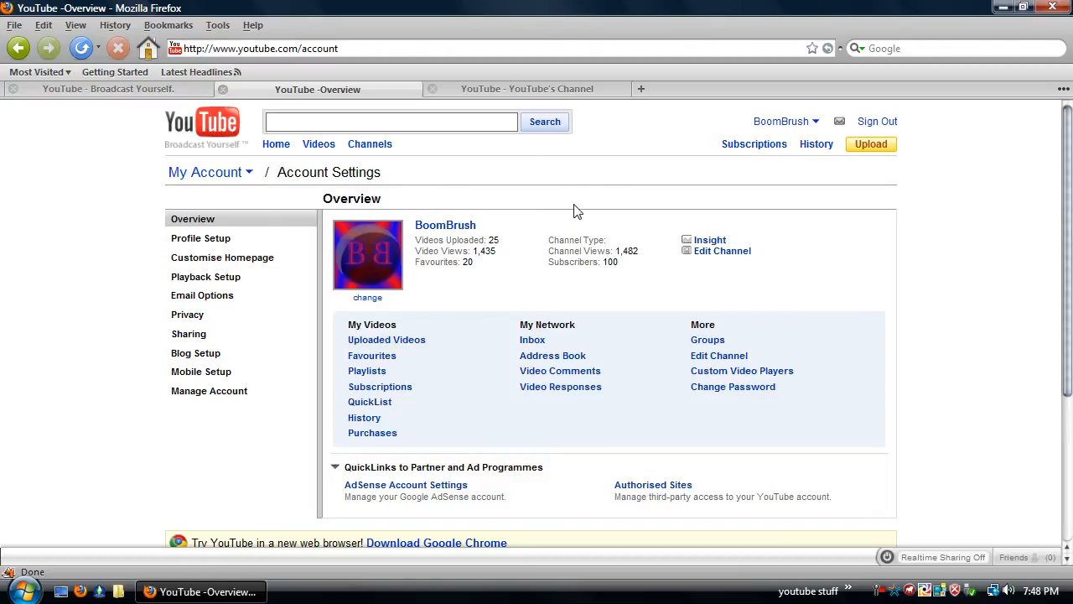
pyautogui.moveTo(464, 196)
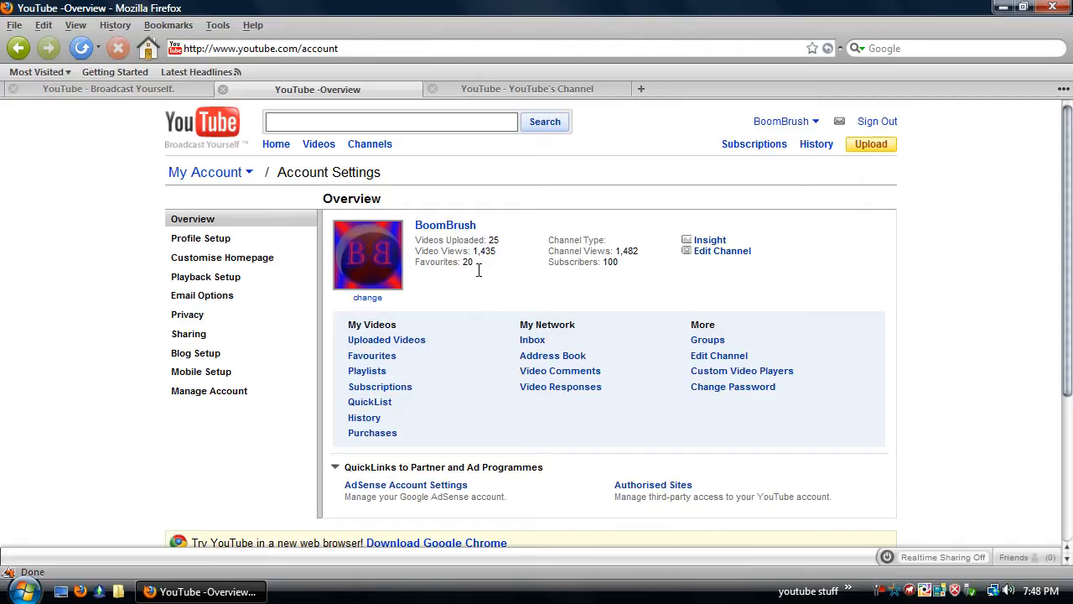
pyautogui.moveTo(531, 244)
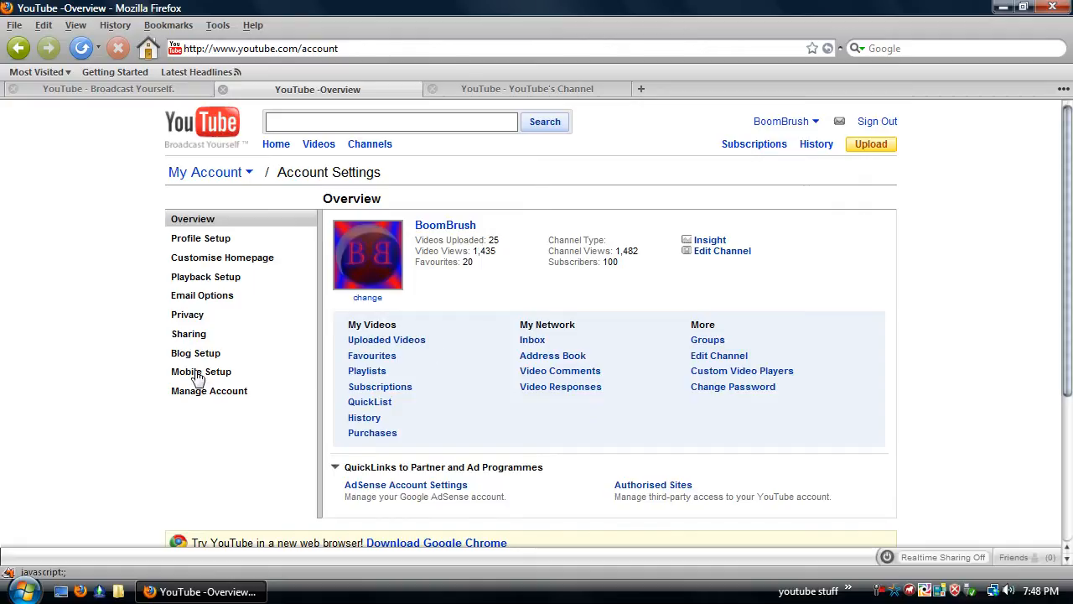
pyautogui.moveTo(4, 362)
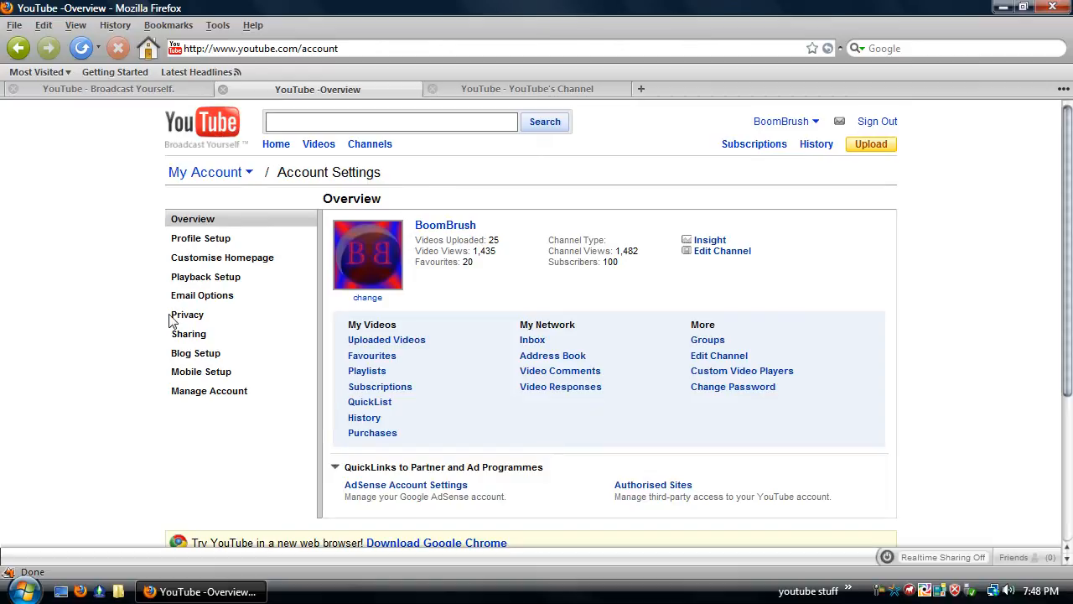
pyautogui.moveTo(138, 397)
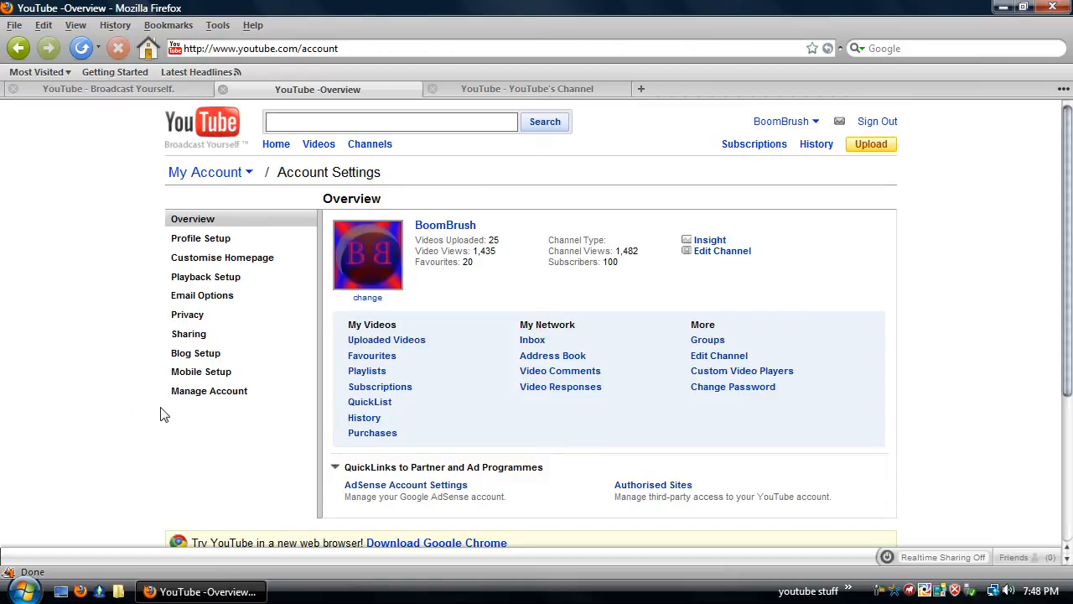
pyautogui.moveTo(255, 220)
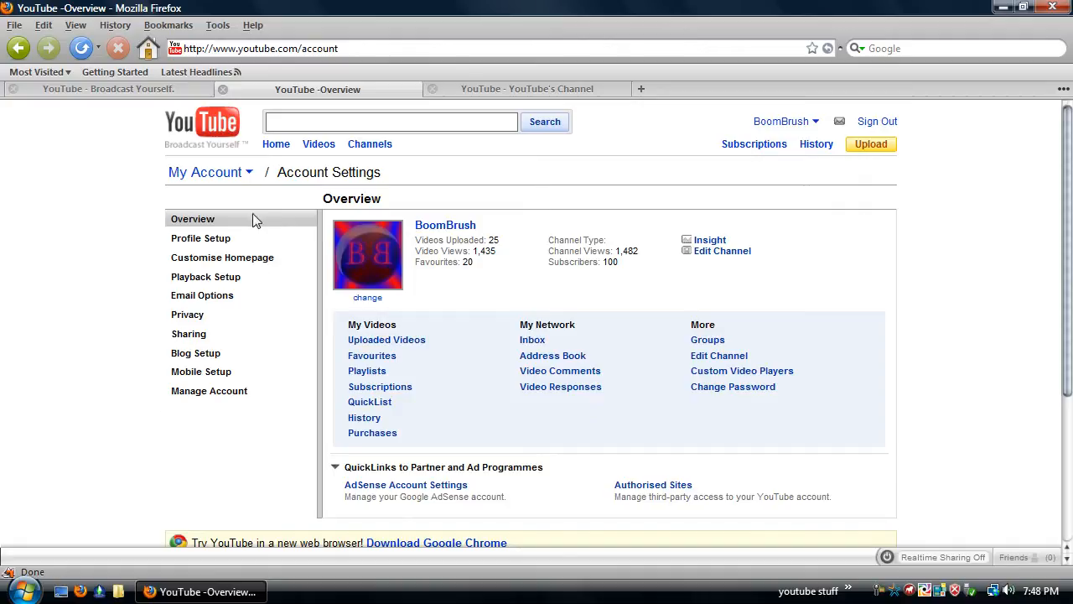
pyautogui.moveTo(230, 420)
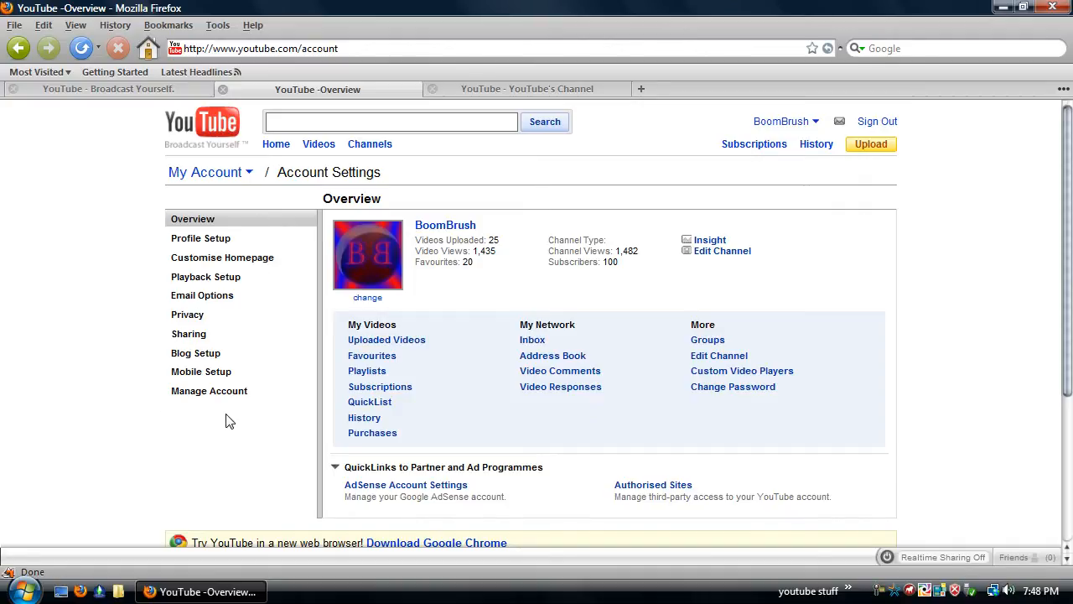
pyautogui.moveTo(202, 377)
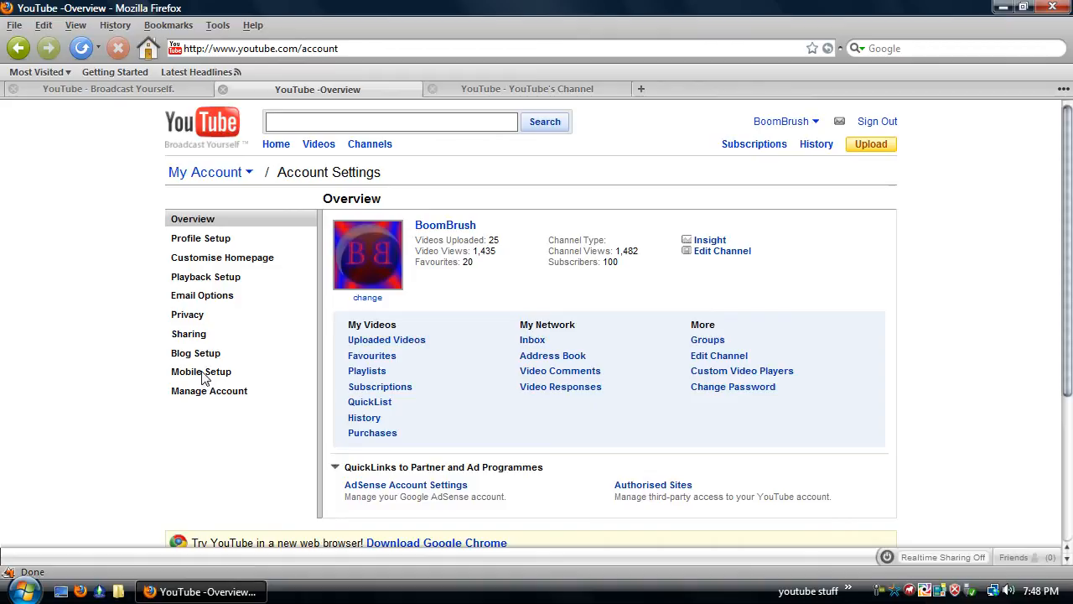
pyautogui.moveTo(202, 372)
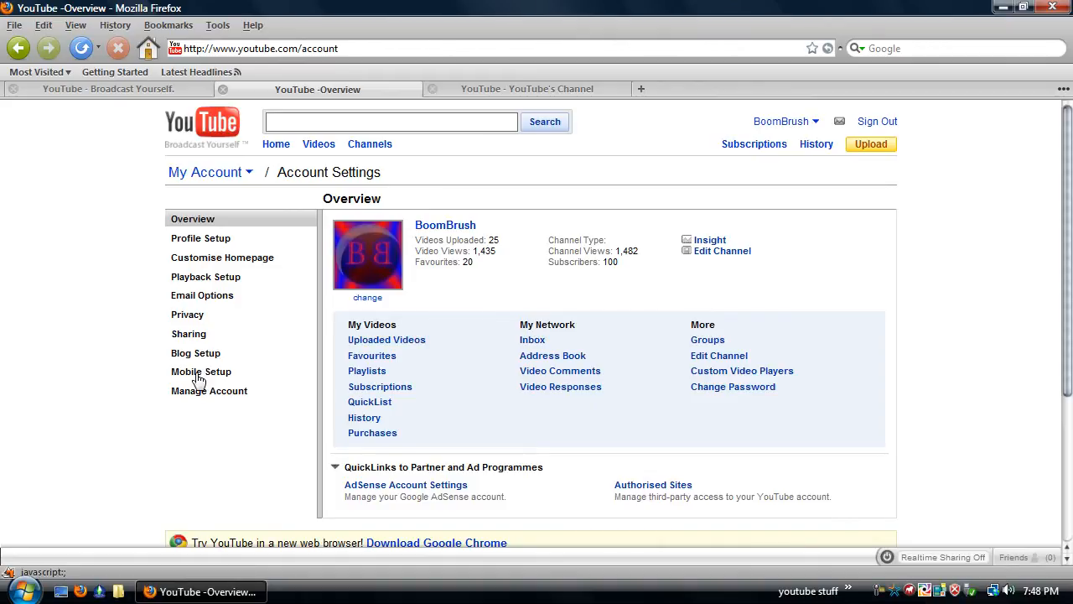
pyautogui.moveTo(214, 373)
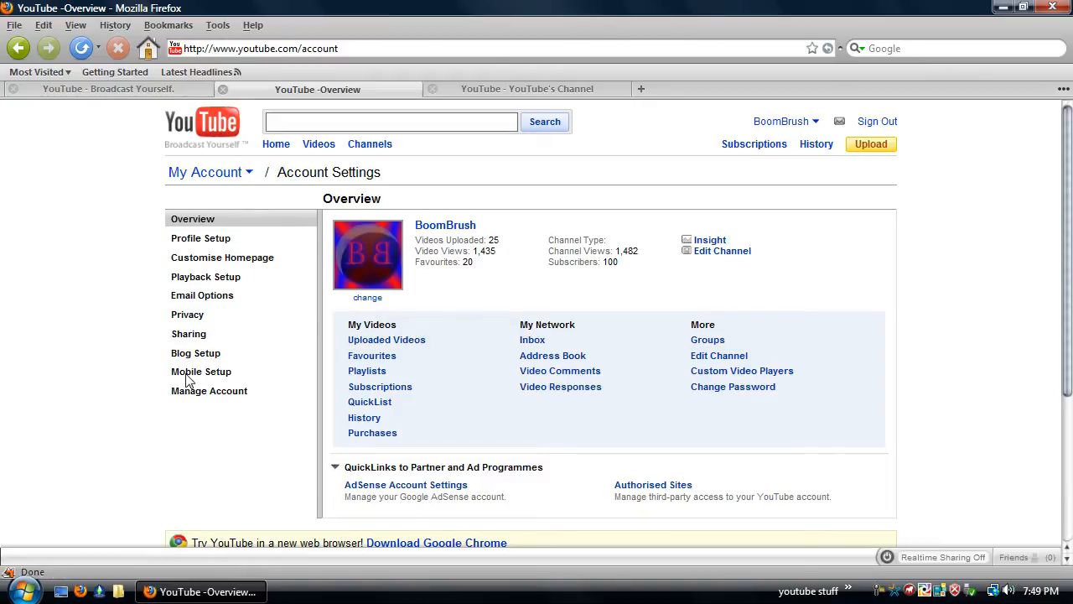
pyautogui.moveTo(181, 427)
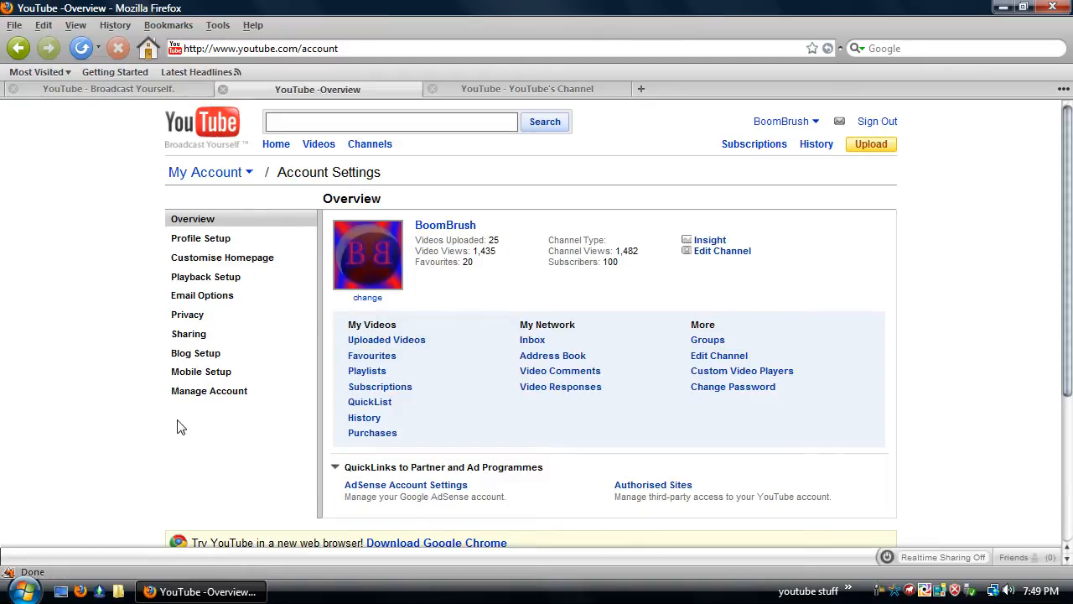
pyautogui.moveTo(155, 583)
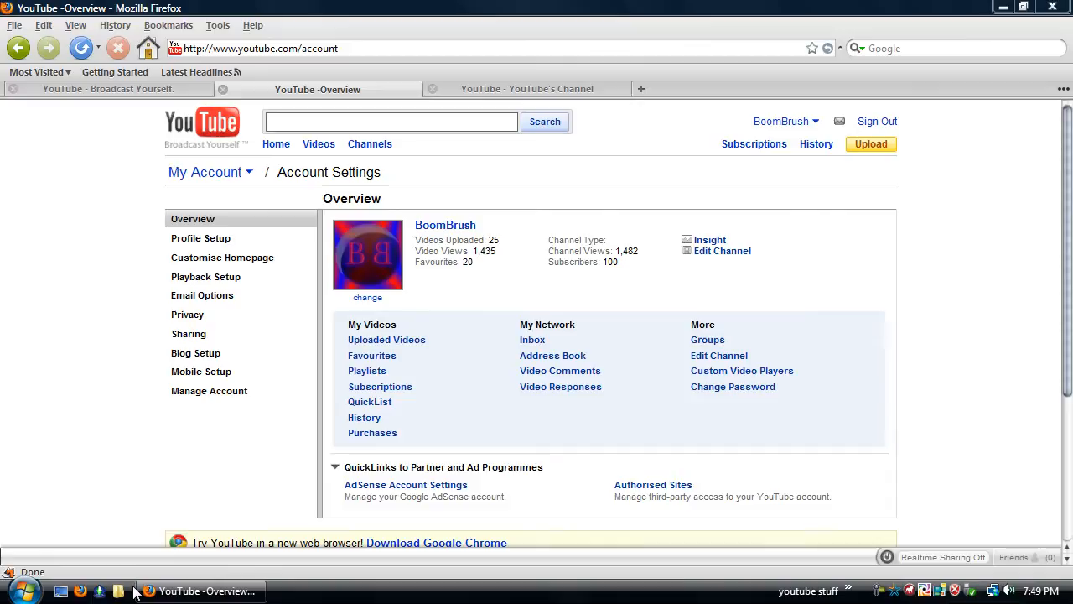
# - Launch Windows Explorer on the youtube stuff folder, keeping the YouTube account page in front
pyautogui.click(100, 591)
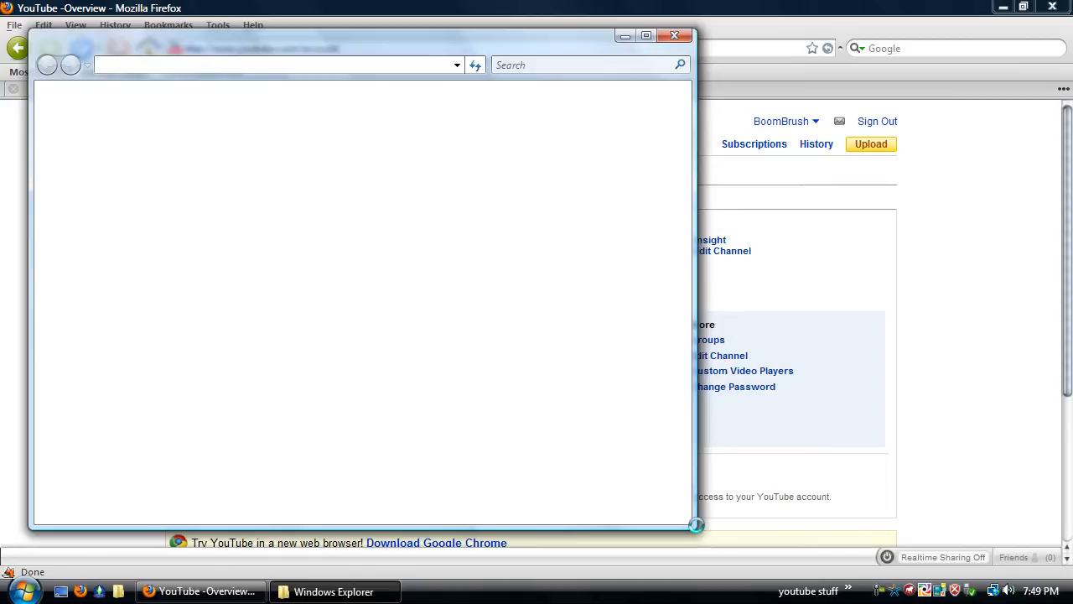
pyautogui.moveTo(29, 28)
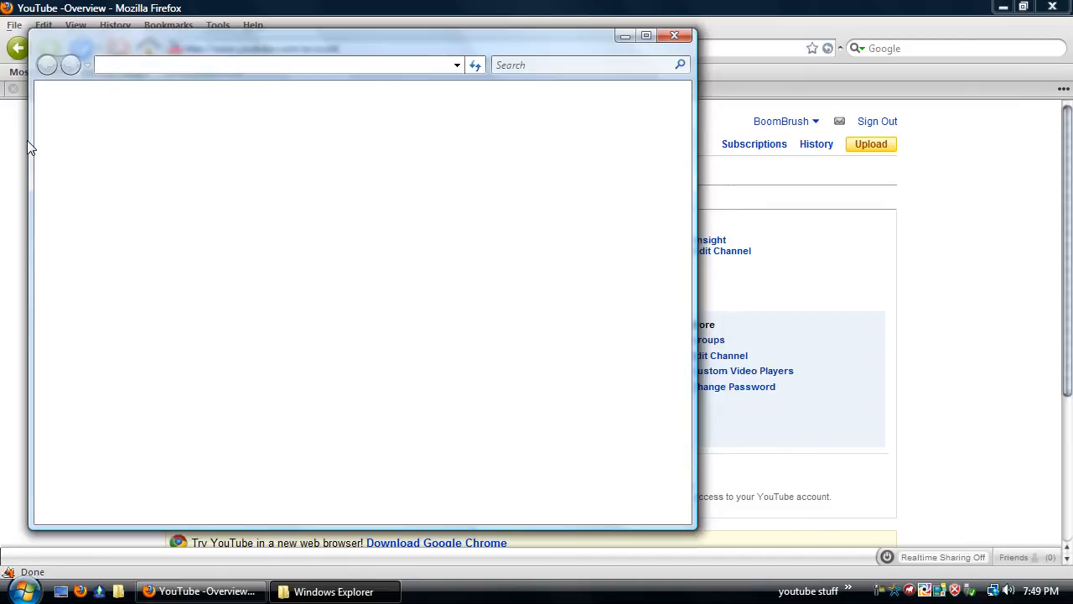
pyautogui.moveTo(671, 6)
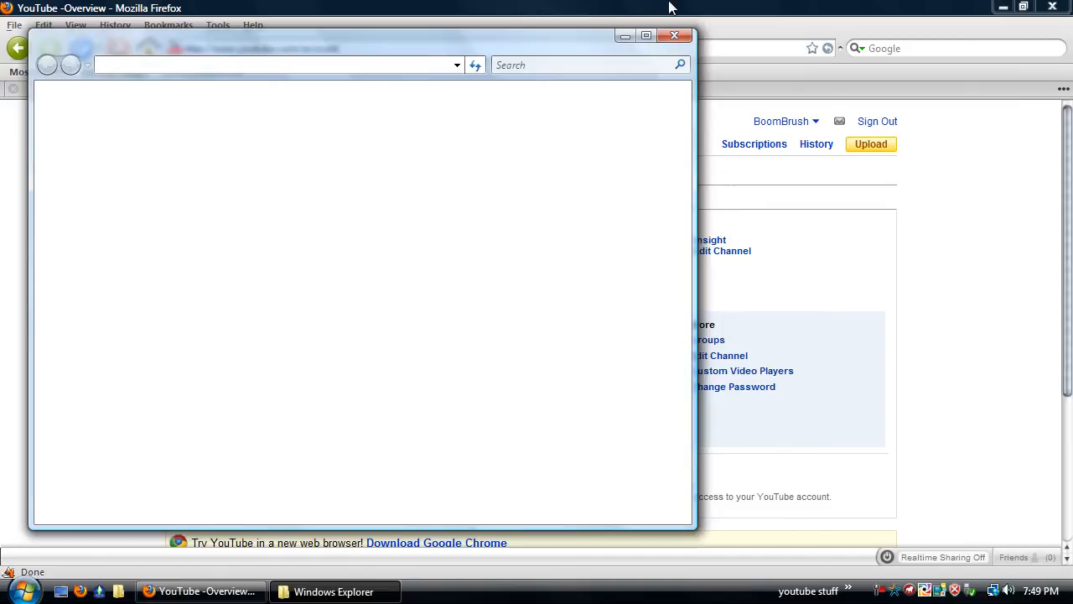
pyautogui.click(675, 35)
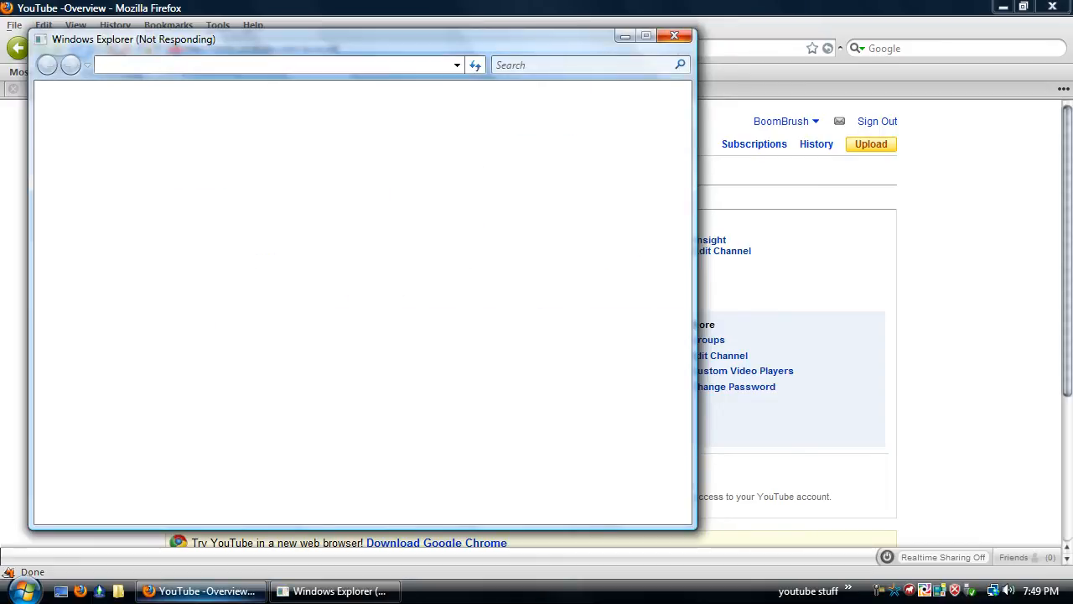
pyautogui.click(675, 35)
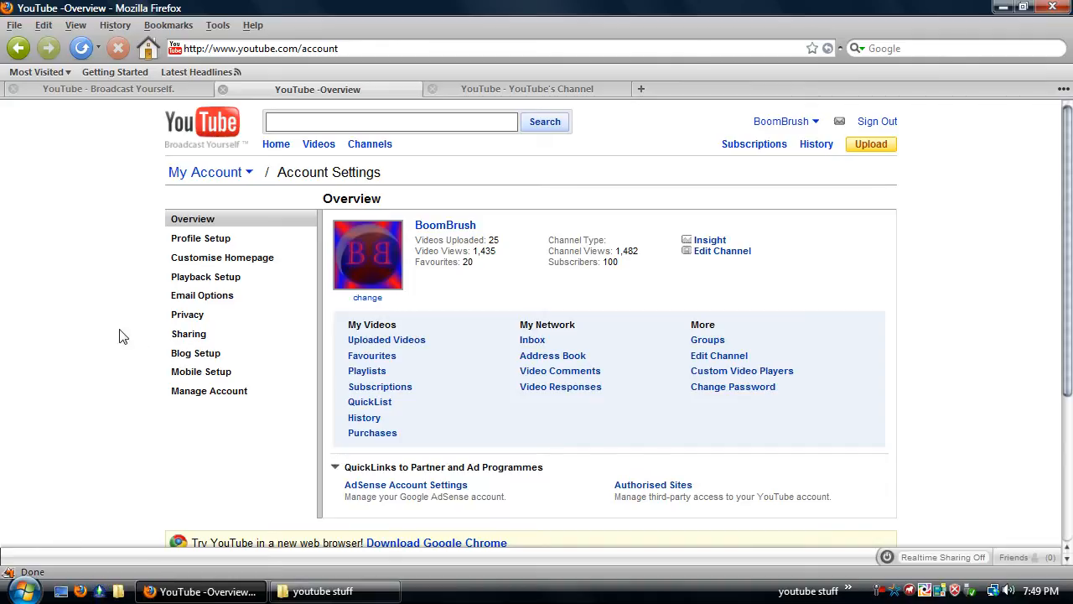
pyautogui.click(323, 591)
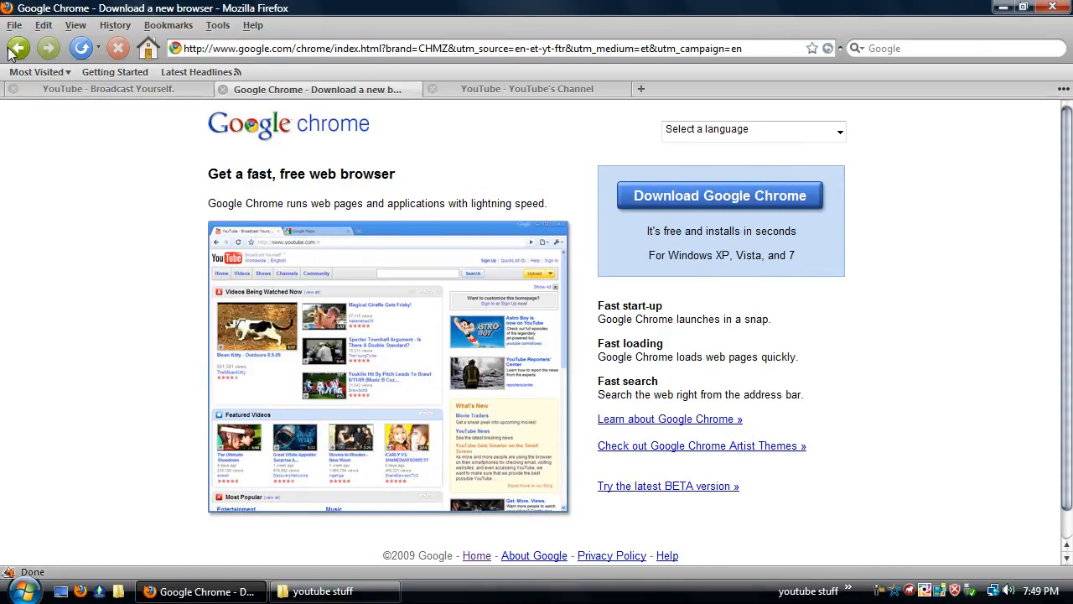
pyautogui.moveTo(39, 56)
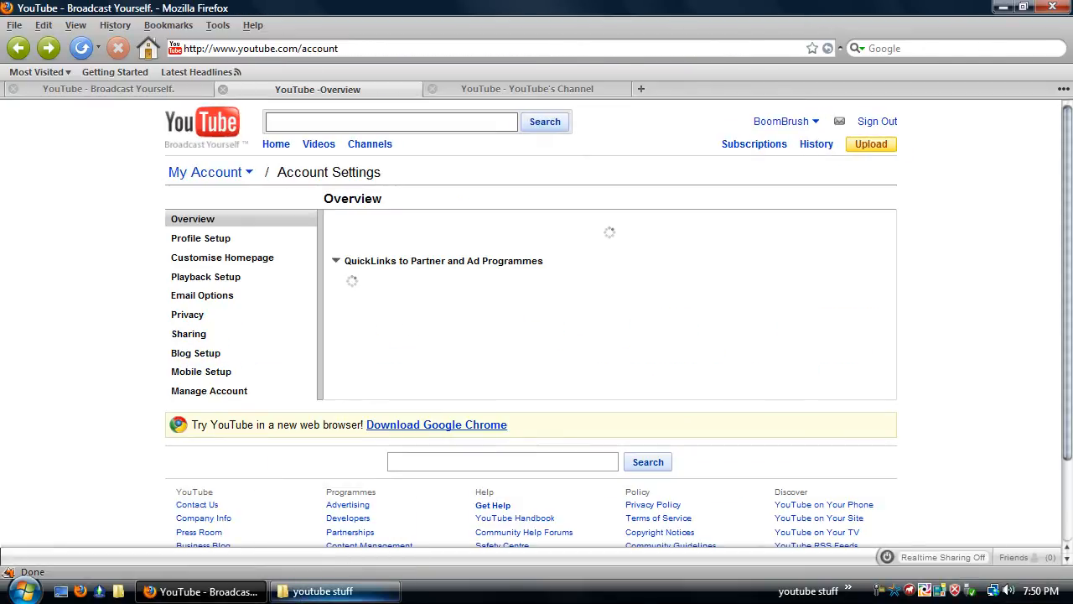
# - Open Mobile Setup and place the youtube stuff window over the upload email section
pyautogui.click(200, 371)
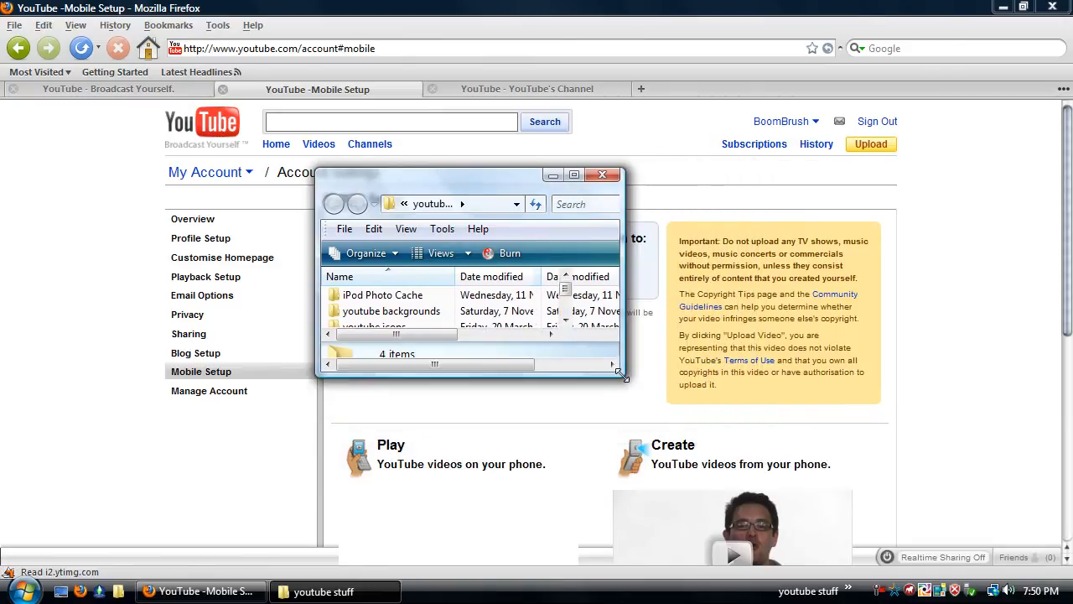
pyautogui.moveTo(621, 376); pyautogui.dragTo(653, 376)
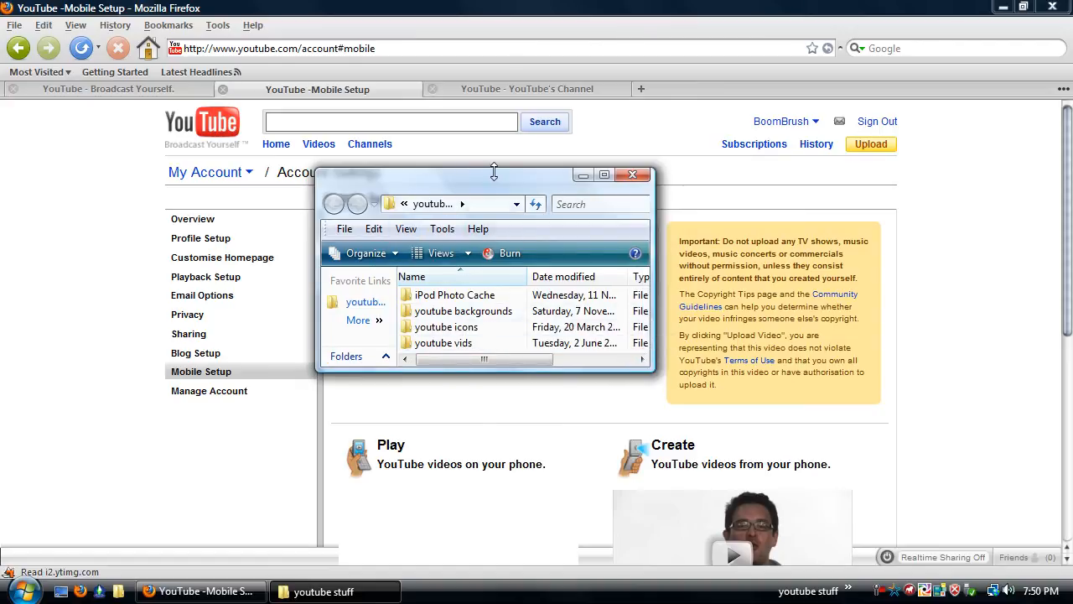
pyautogui.moveTo(493, 174); pyautogui.dragTo(494, 163)
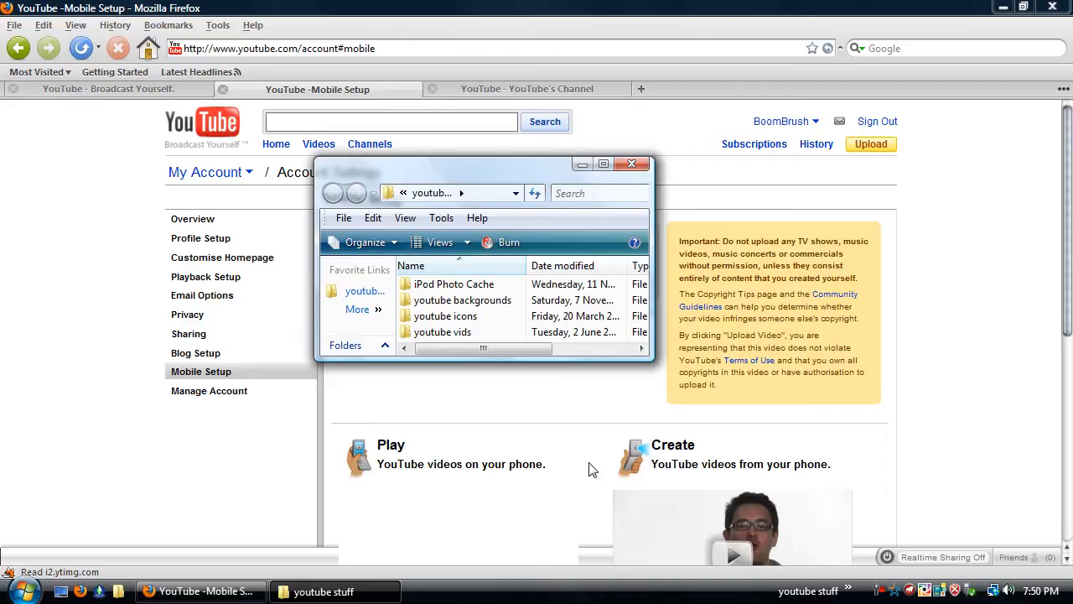
pyautogui.moveTo(578, 249)
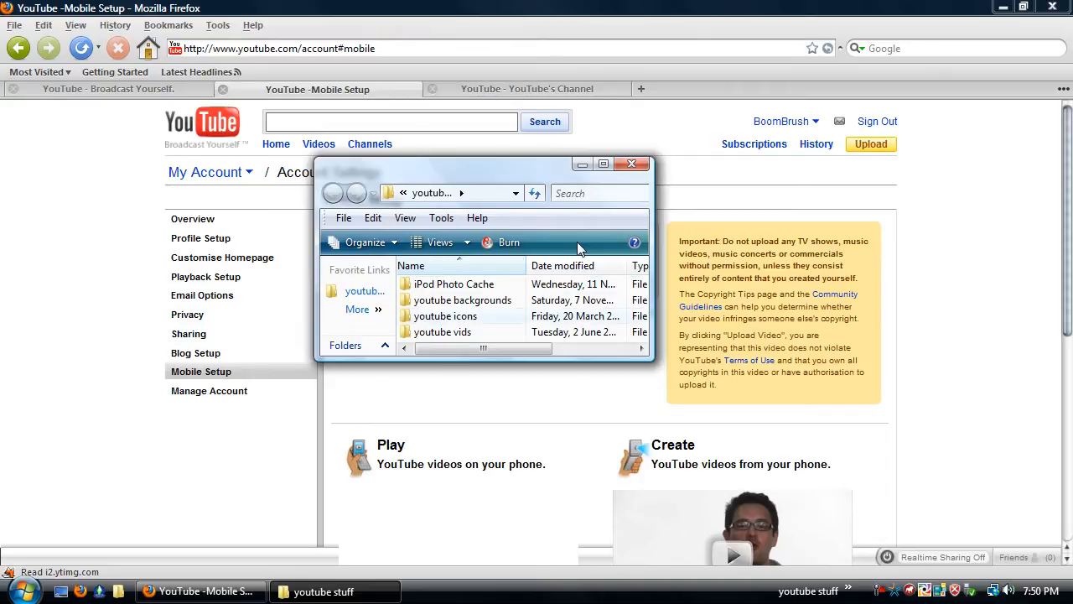
pyautogui.moveTo(371, 188)
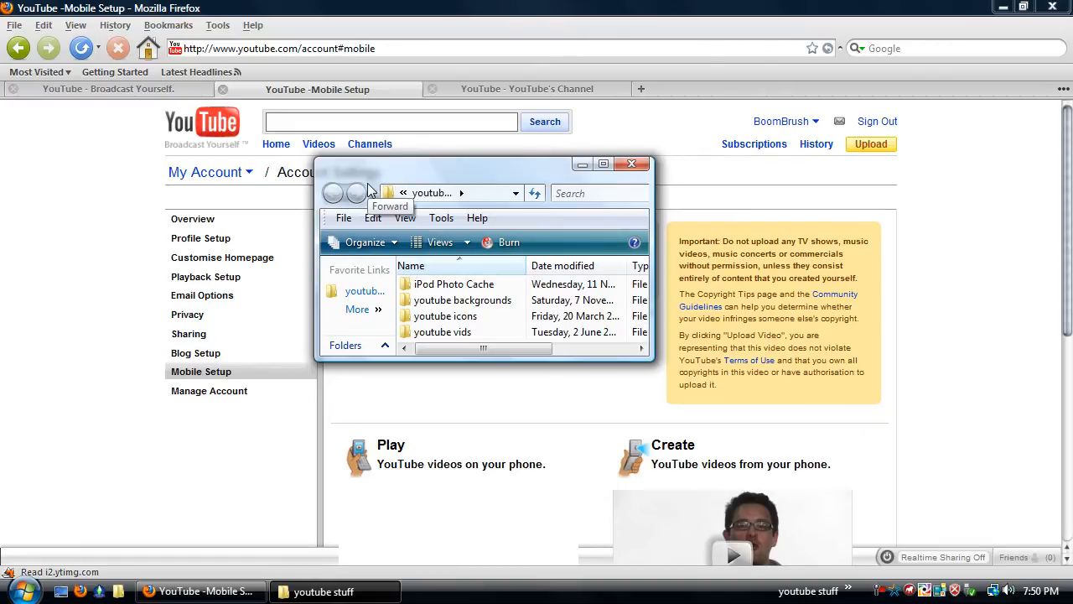
pyautogui.moveTo(369, 180)
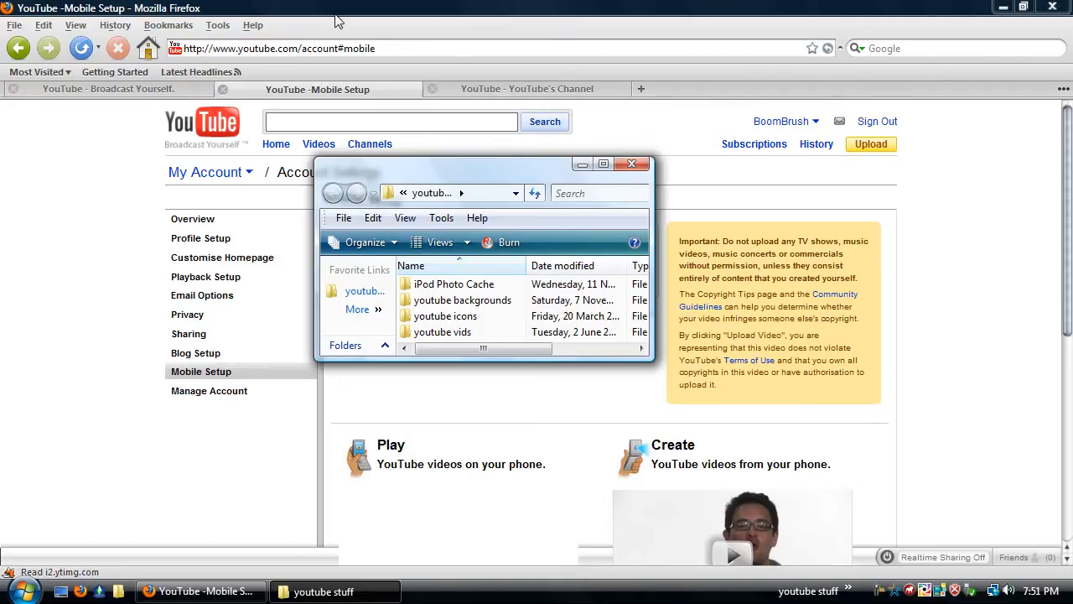
pyautogui.click(785, 120)
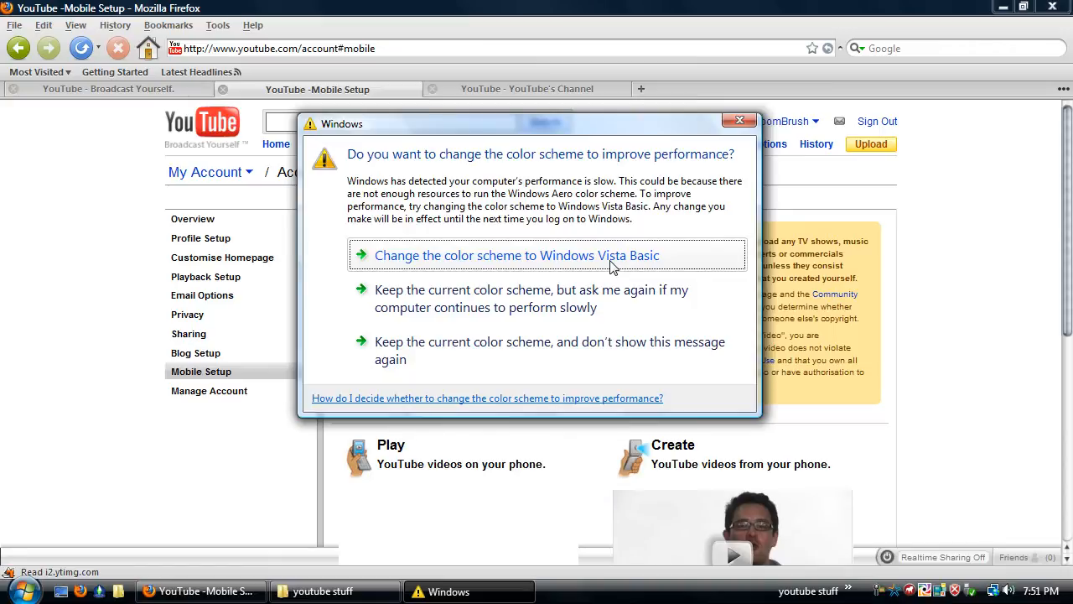
pyautogui.moveTo(609, 266)
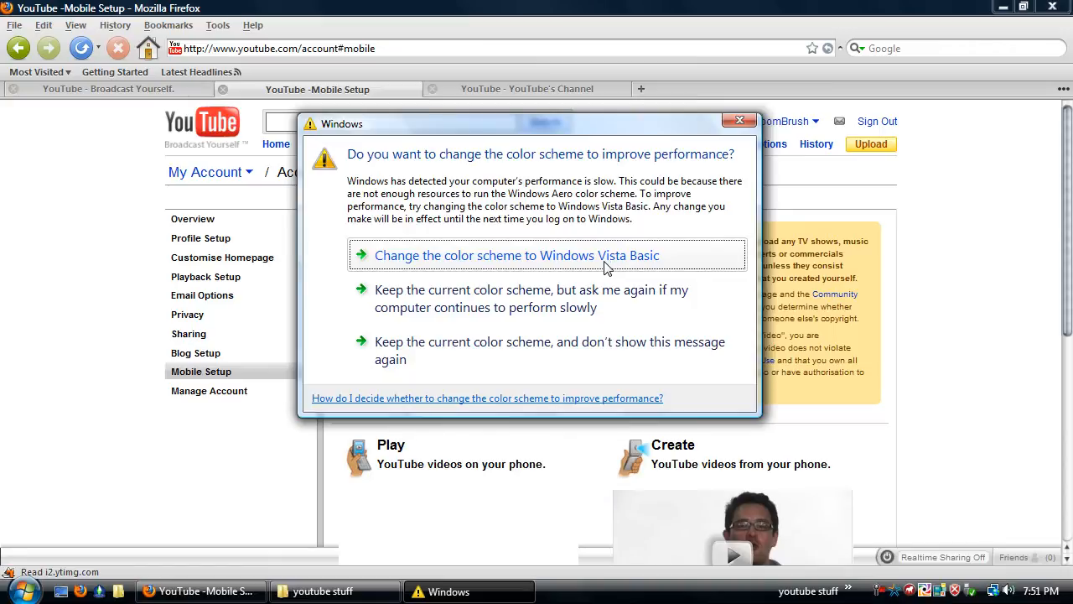